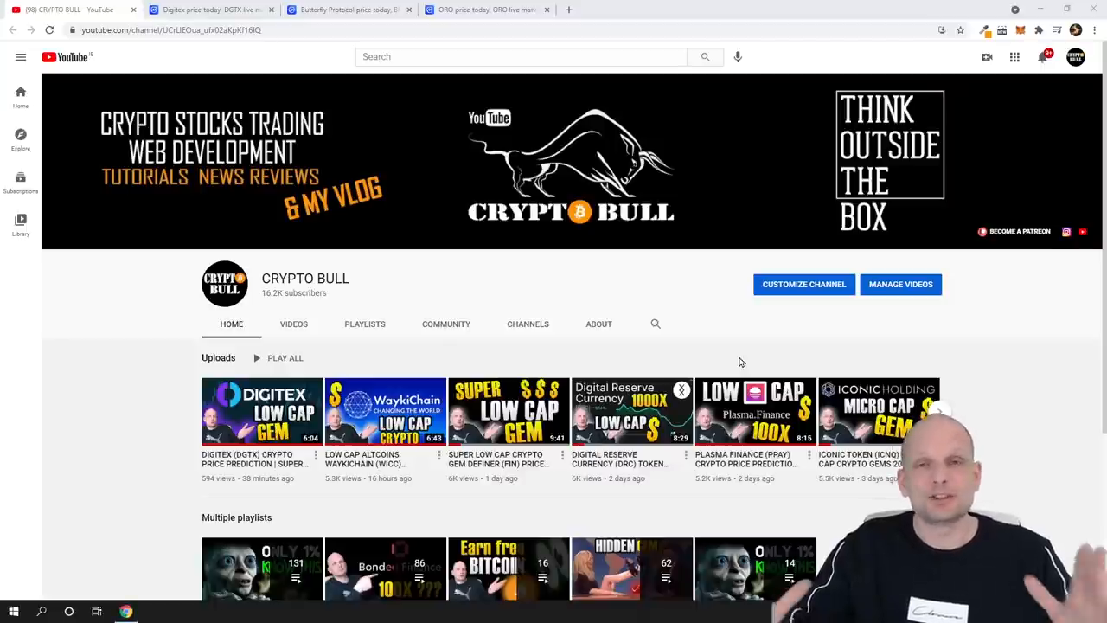
{"action": "mouse_move", "coordinate": [532, 260]}
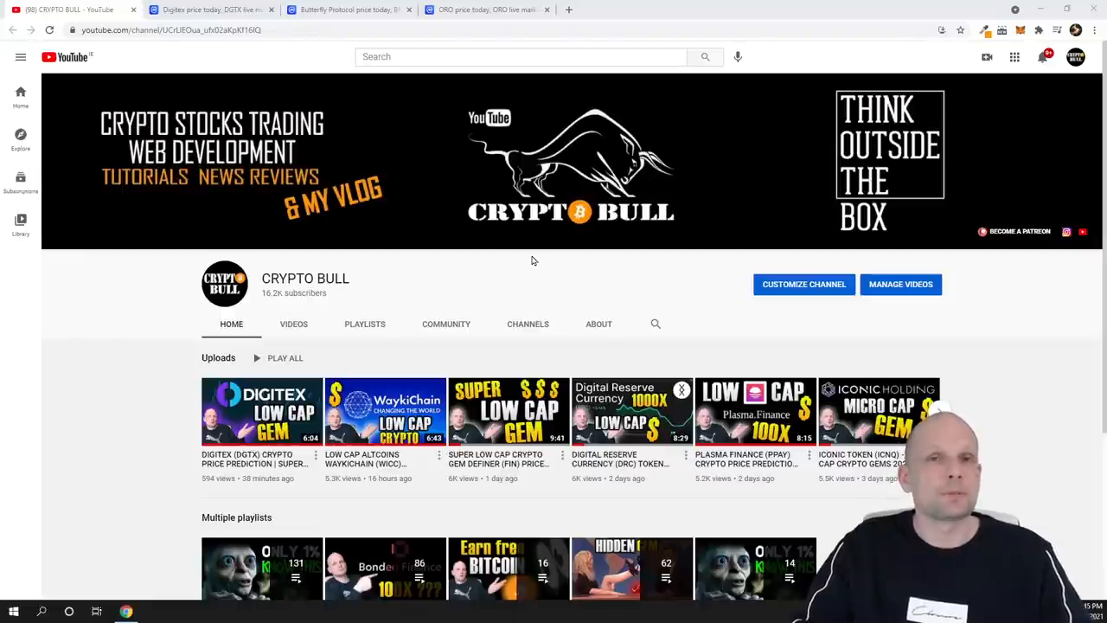
{"action": "mouse_move", "coordinate": [473, 262]}
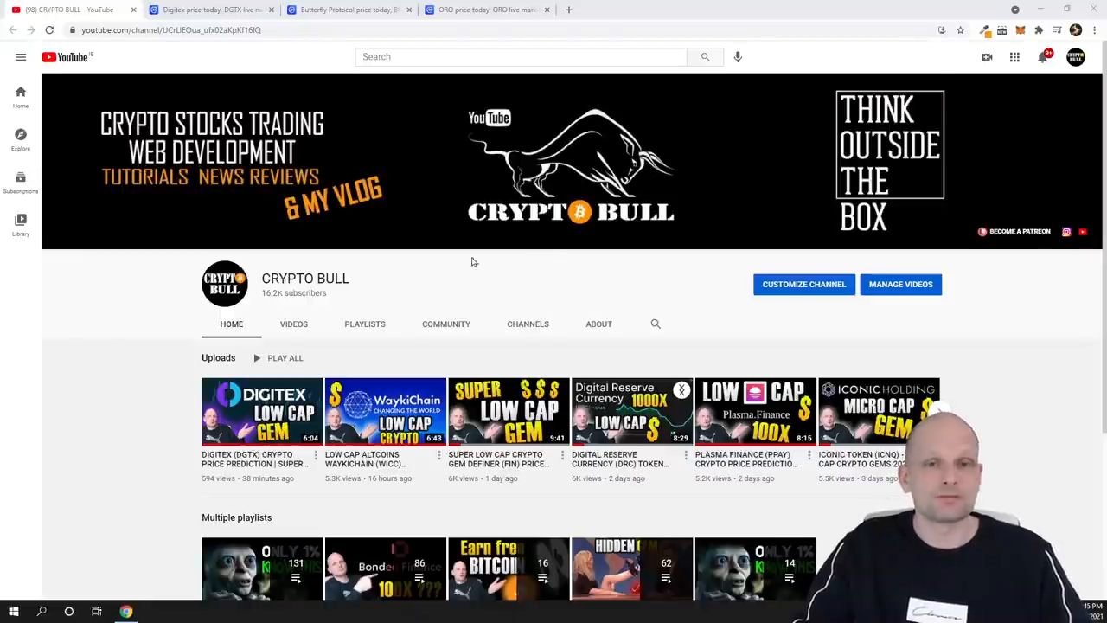
Step: Go to the Digitex tab and scroll down to its all-time DGTX price chart
{"action": "left_click", "coordinate": [212, 9]}
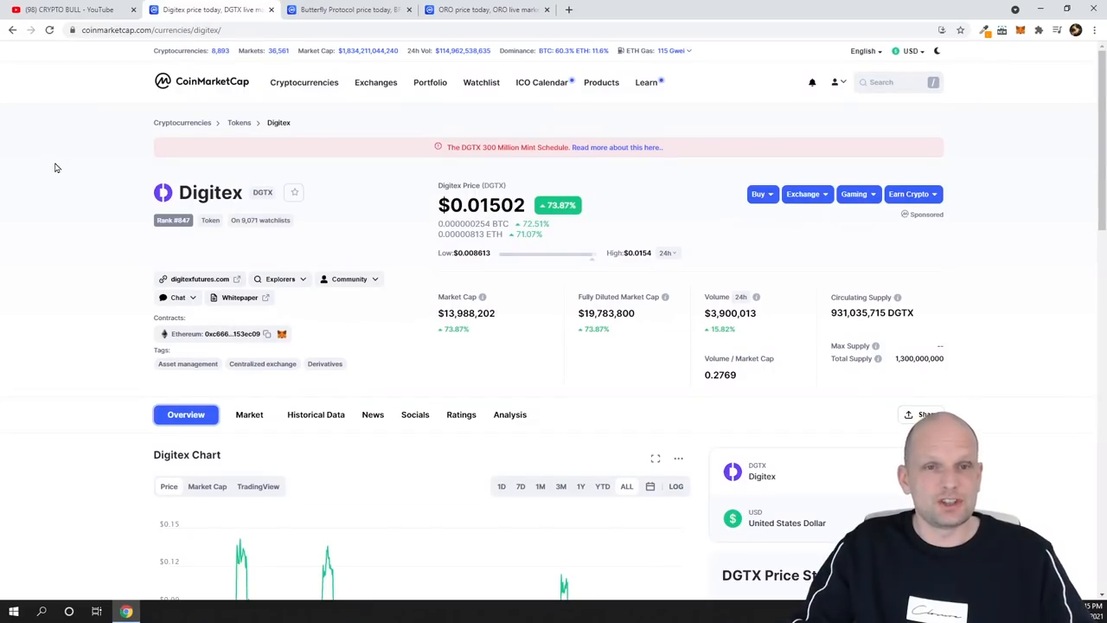
{"action": "left_click", "coordinate": [69, 10]}
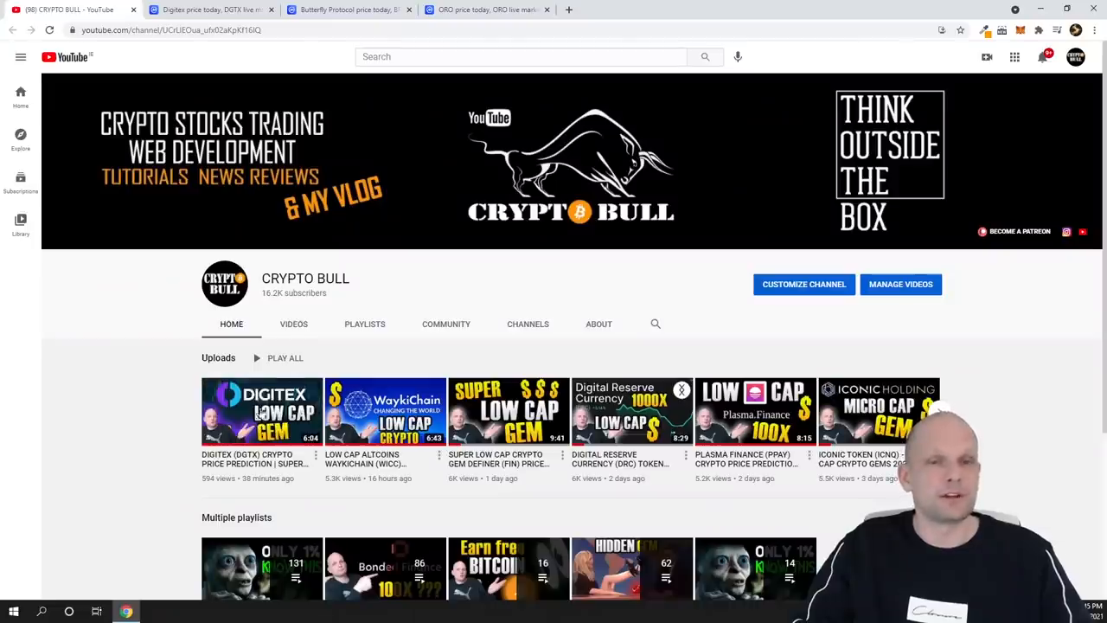
{"action": "left_click", "coordinate": [208, 10]}
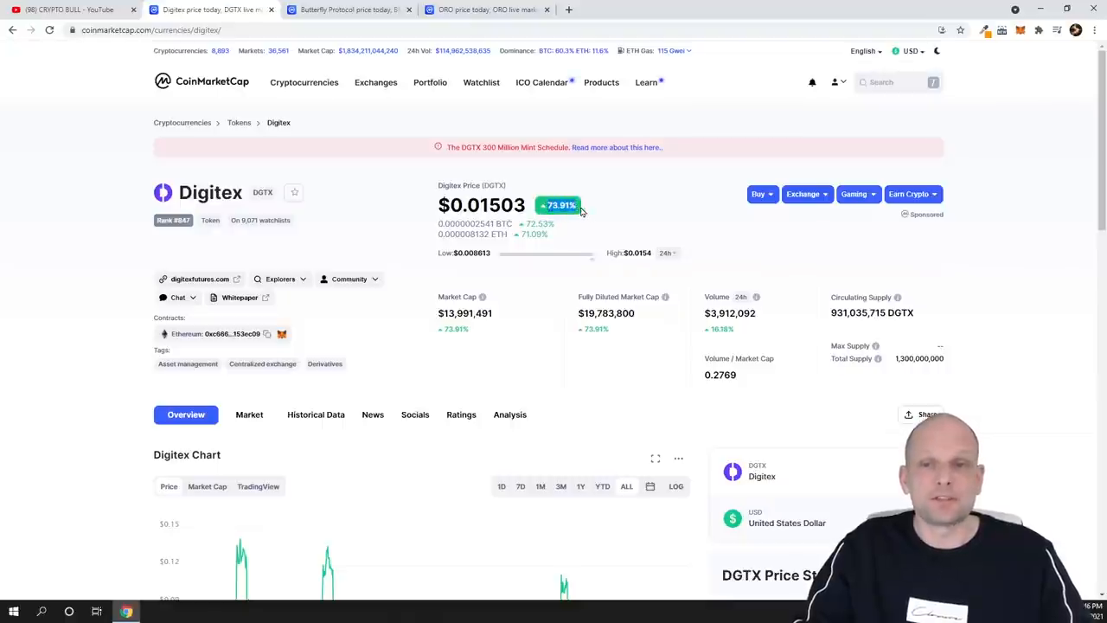
{"action": "scroll", "scroll_direction": "down", "scroll_amount": 3}
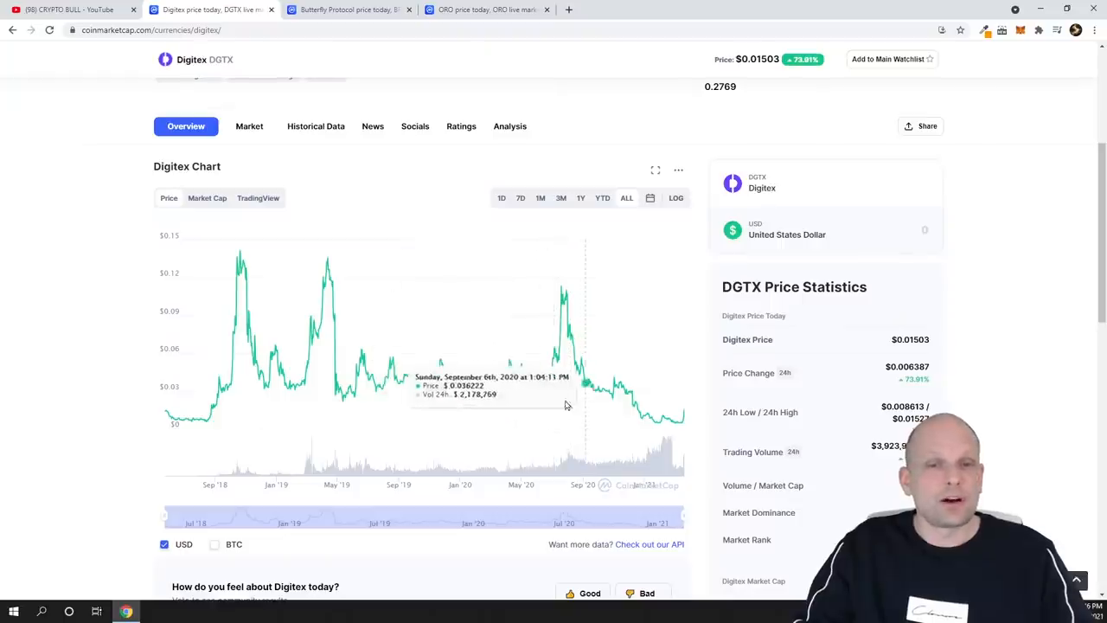
{"action": "mouse_move", "coordinate": [673, 424]}
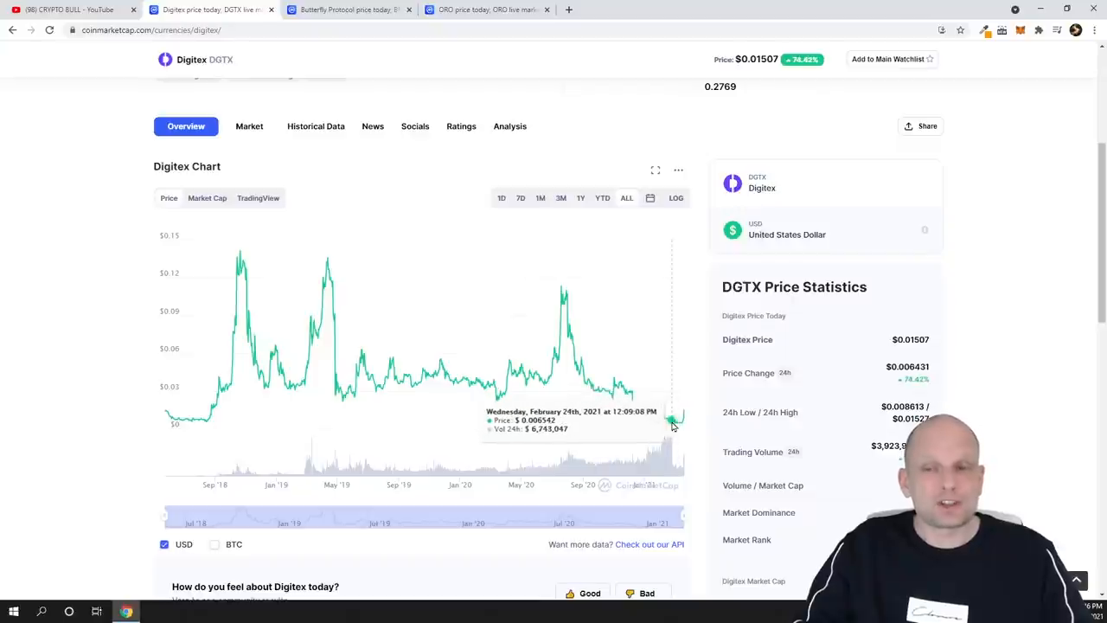
{"action": "mouse_move", "coordinate": [674, 424]}
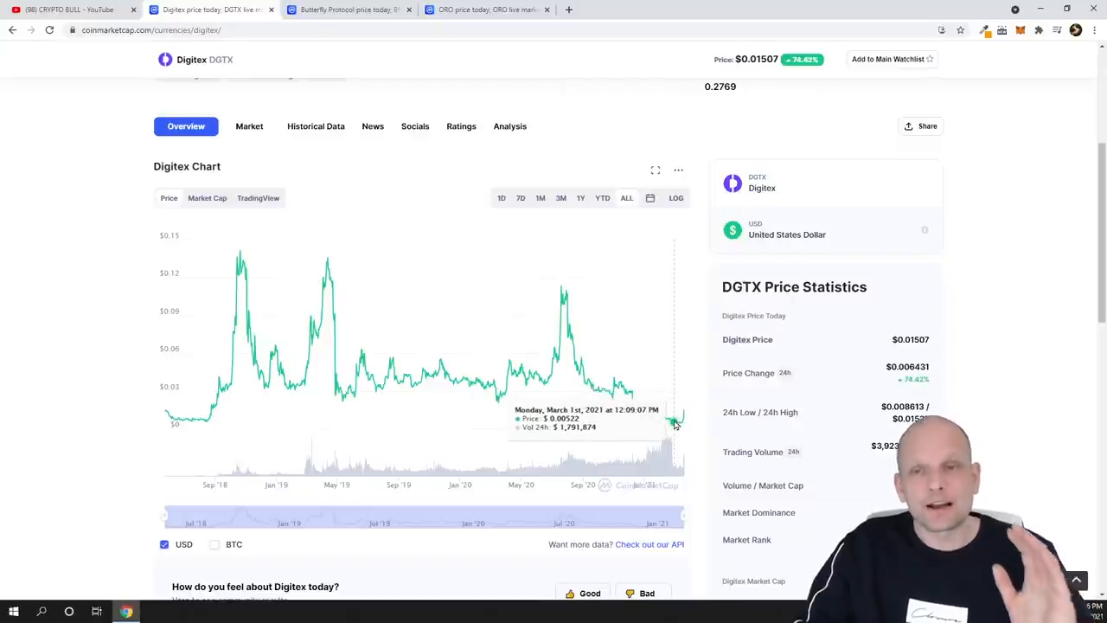
{"action": "mouse_move", "coordinate": [673, 436]}
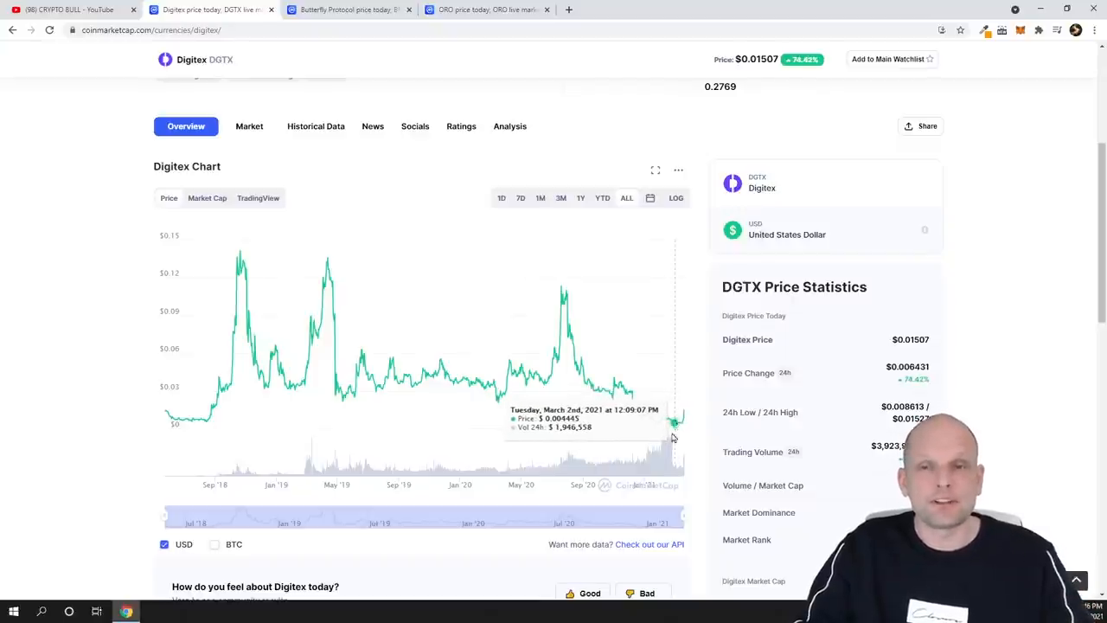
{"action": "mouse_move", "coordinate": [673, 426]}
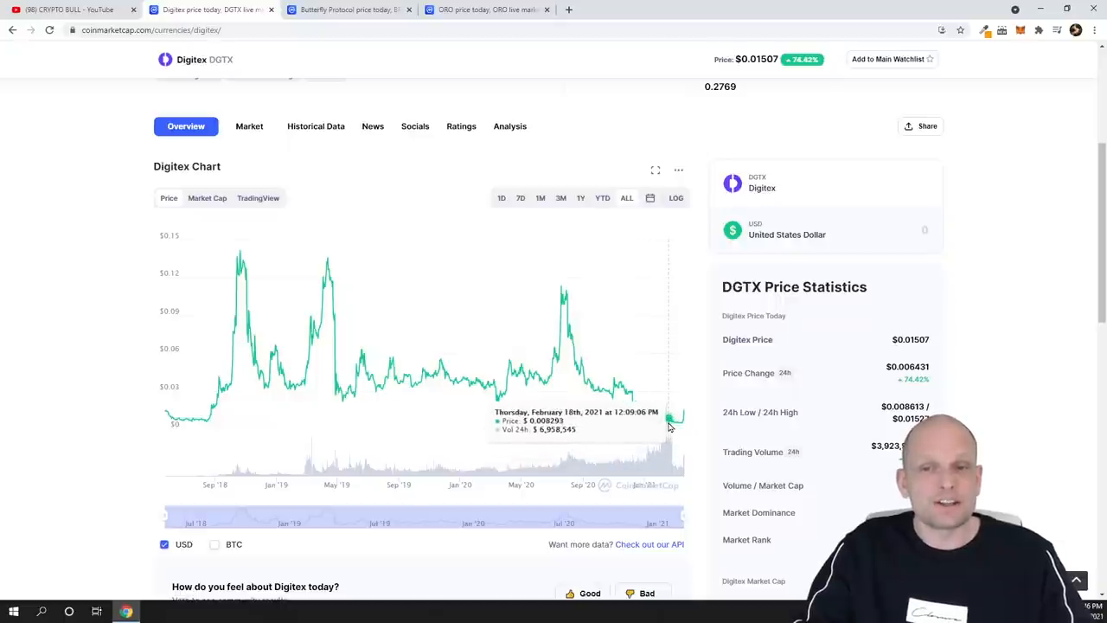
{"action": "scroll", "scroll_direction": "down", "scroll_amount": 3}
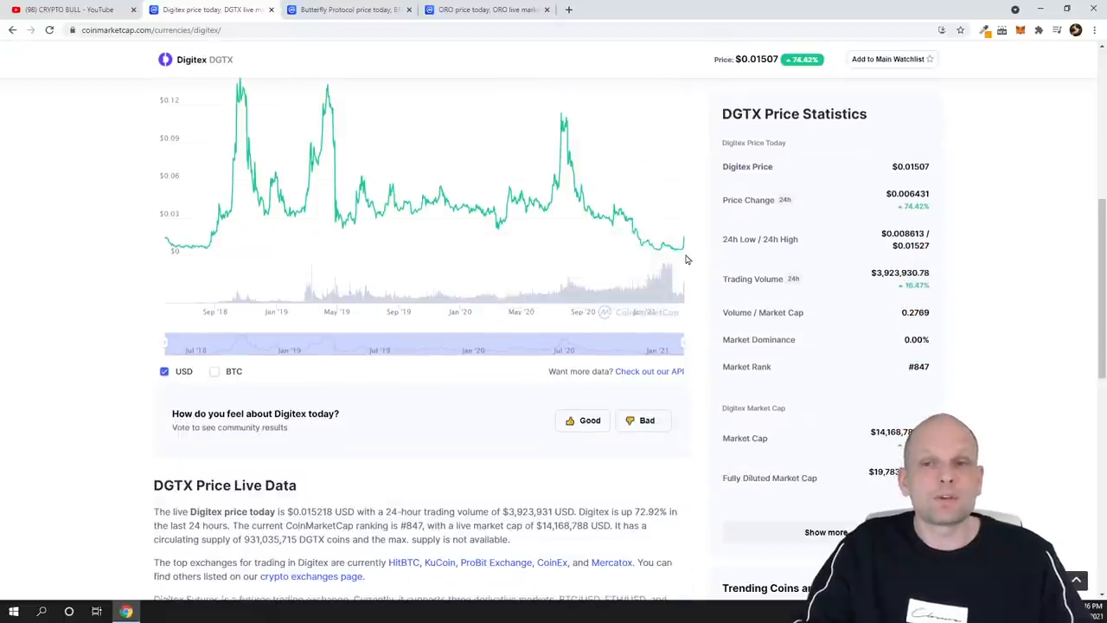
{"action": "mouse_move", "coordinate": [683, 244]}
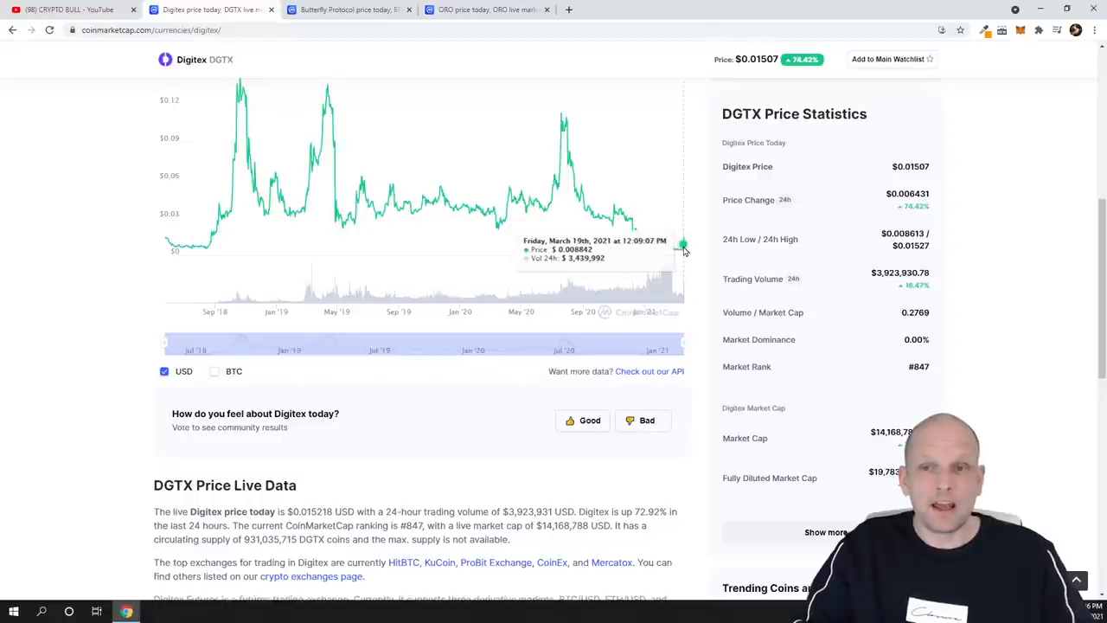
{"action": "mouse_move", "coordinate": [531, 128]}
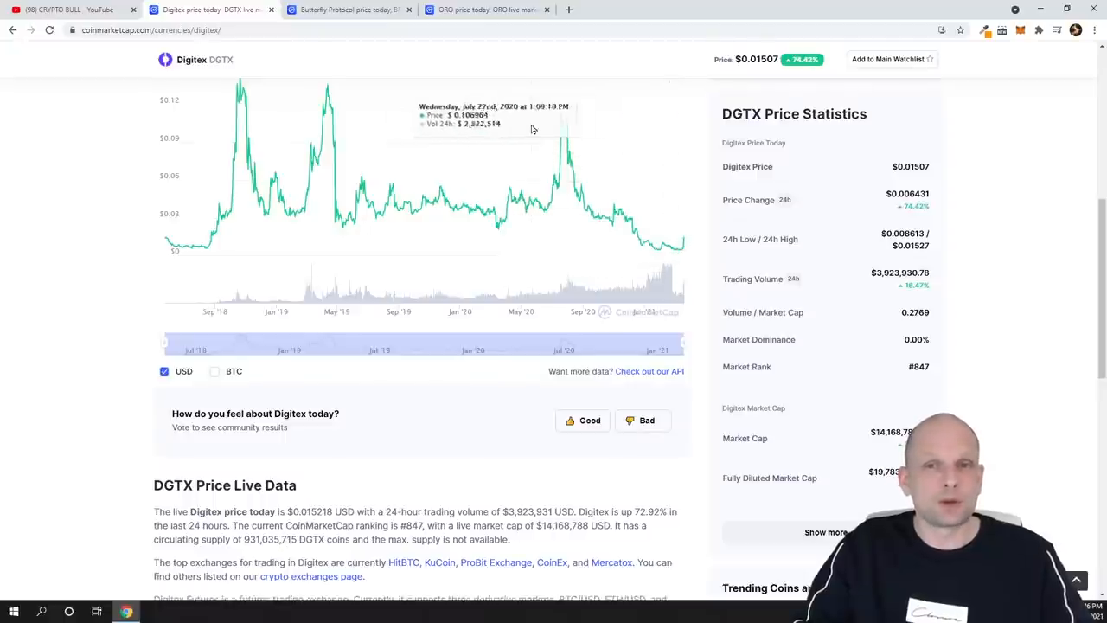
{"action": "mouse_move", "coordinate": [563, 134]}
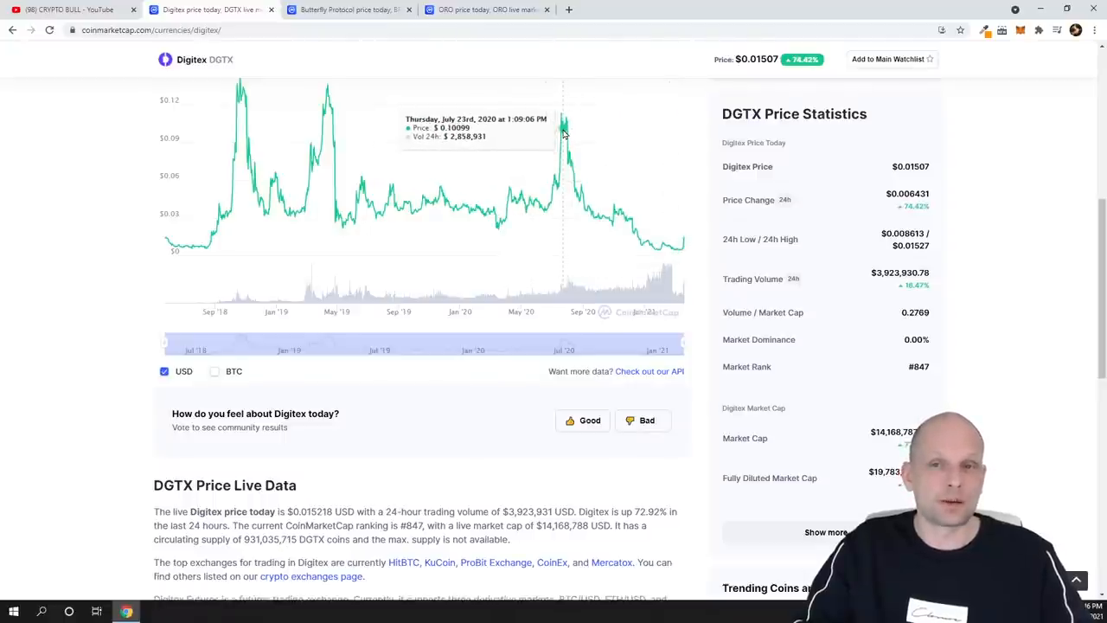
{"action": "mouse_move", "coordinate": [563, 134]}
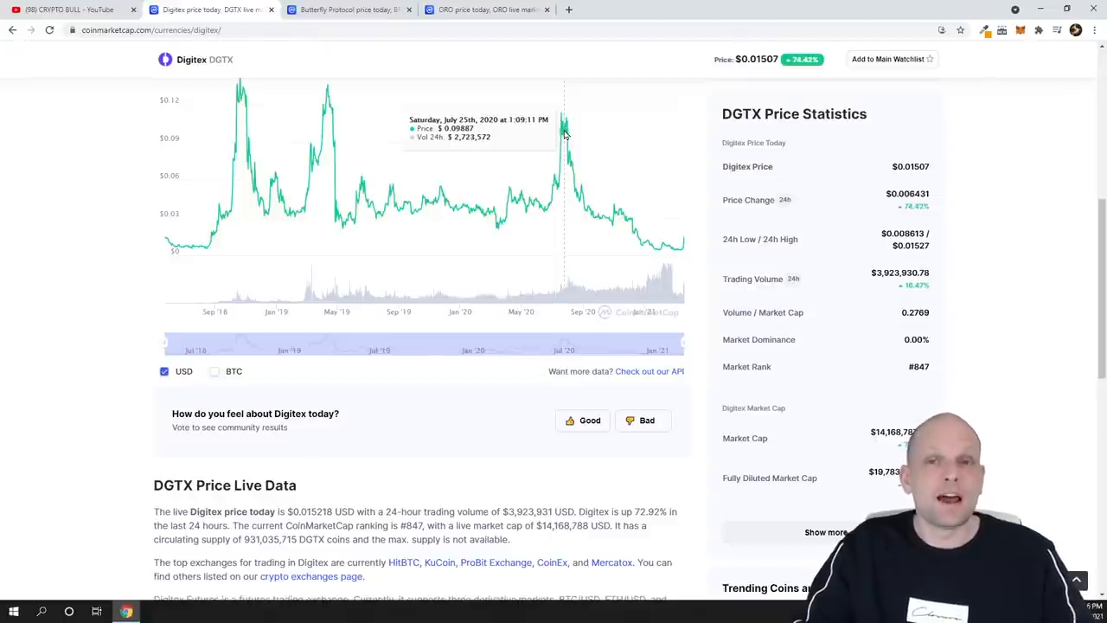
{"action": "scroll", "scroll_direction": "up", "scroll_amount": 3}
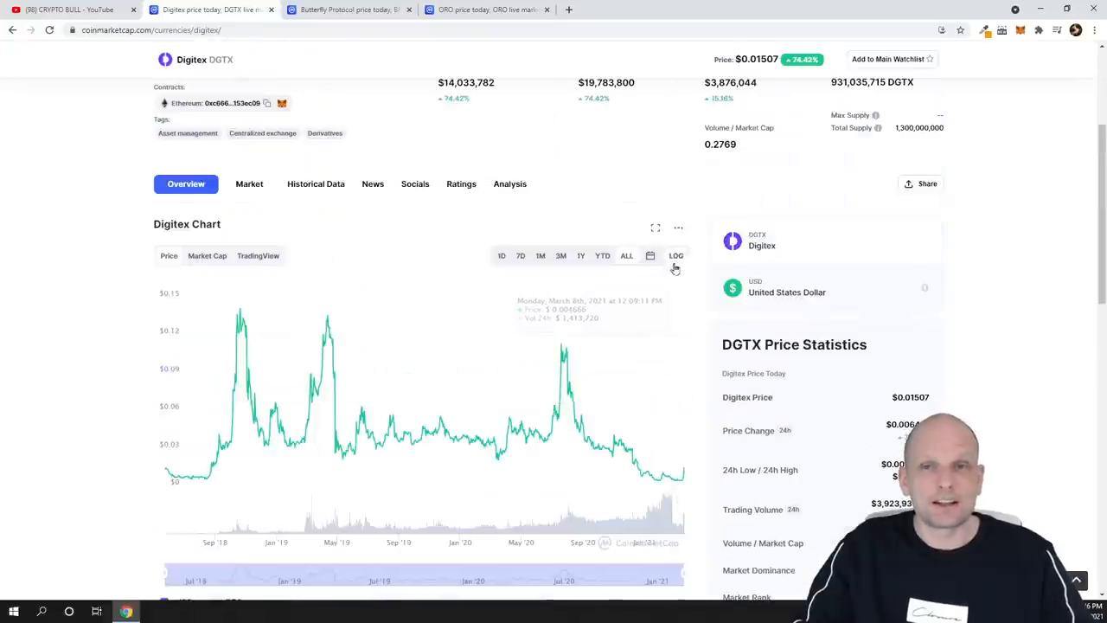
{"action": "scroll", "scroll_direction": "up", "scroll_amount": 3}
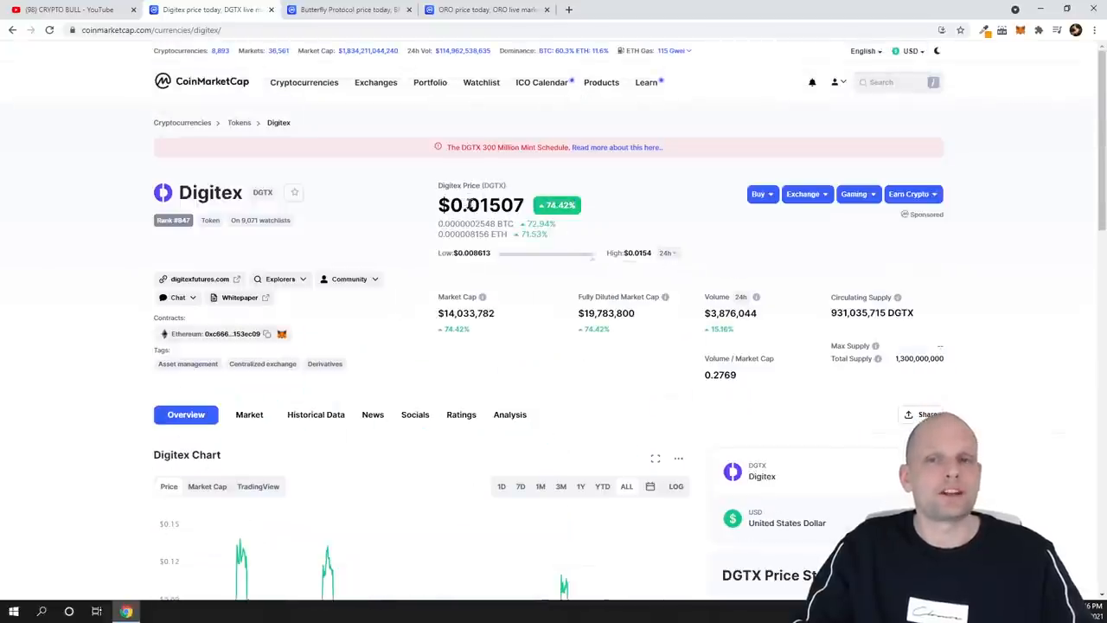
{"action": "mouse_move", "coordinate": [661, 216]}
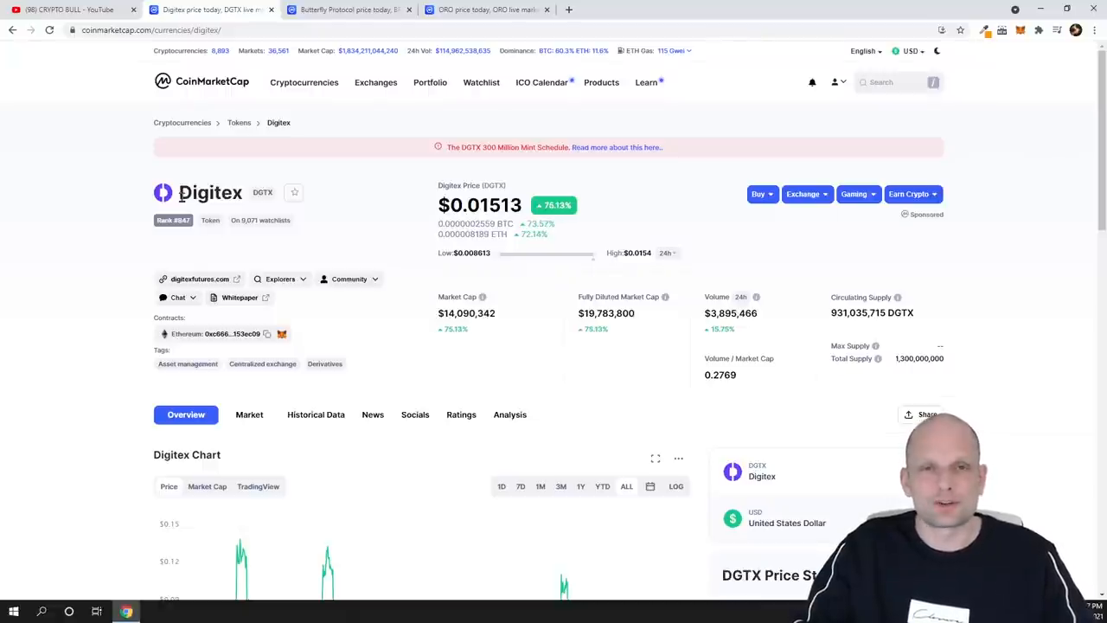
{"action": "scroll", "scroll_direction": "down", "scroll_amount": 3}
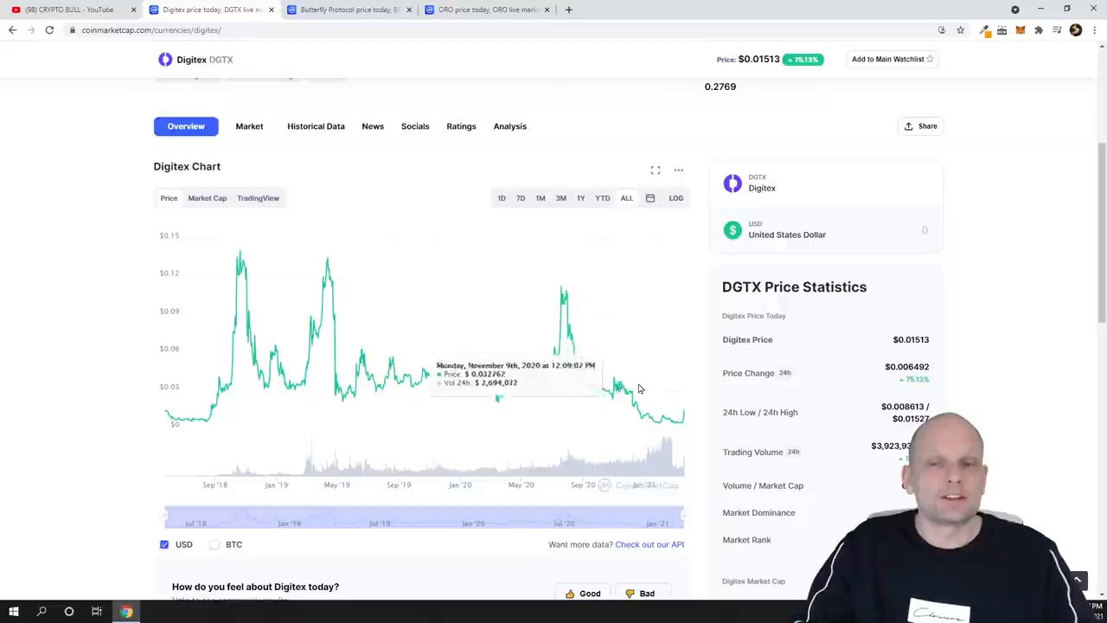
{"action": "scroll", "scroll_direction": "up", "scroll_amount": 3}
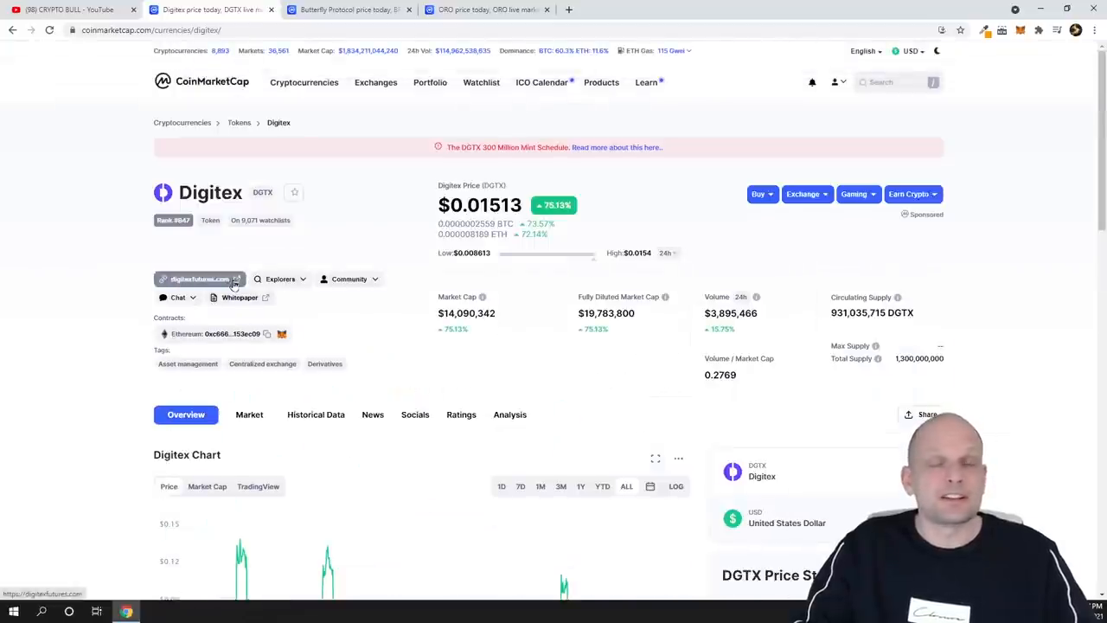
{"action": "mouse_move", "coordinate": [291, 246]}
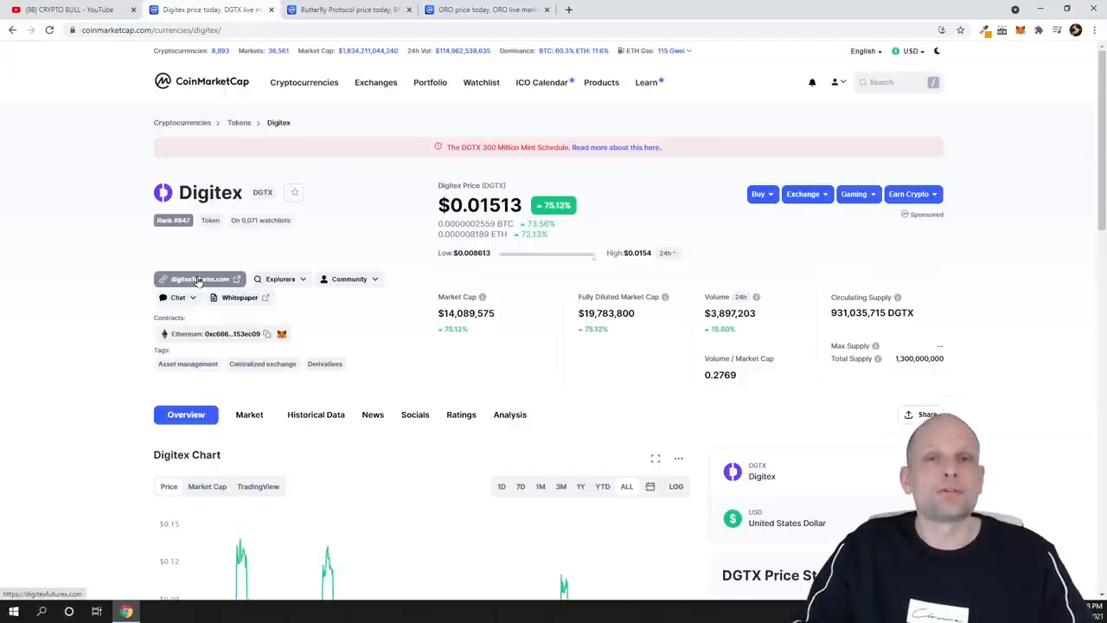
{"action": "left_click", "coordinate": [199, 278]}
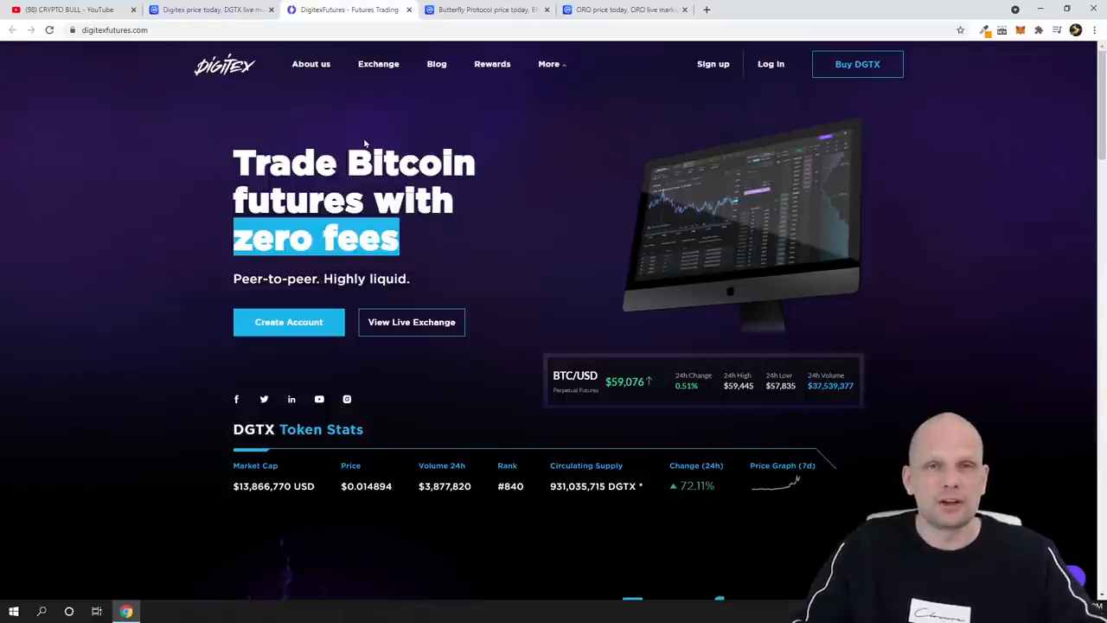
{"action": "mouse_move", "coordinate": [297, 188]}
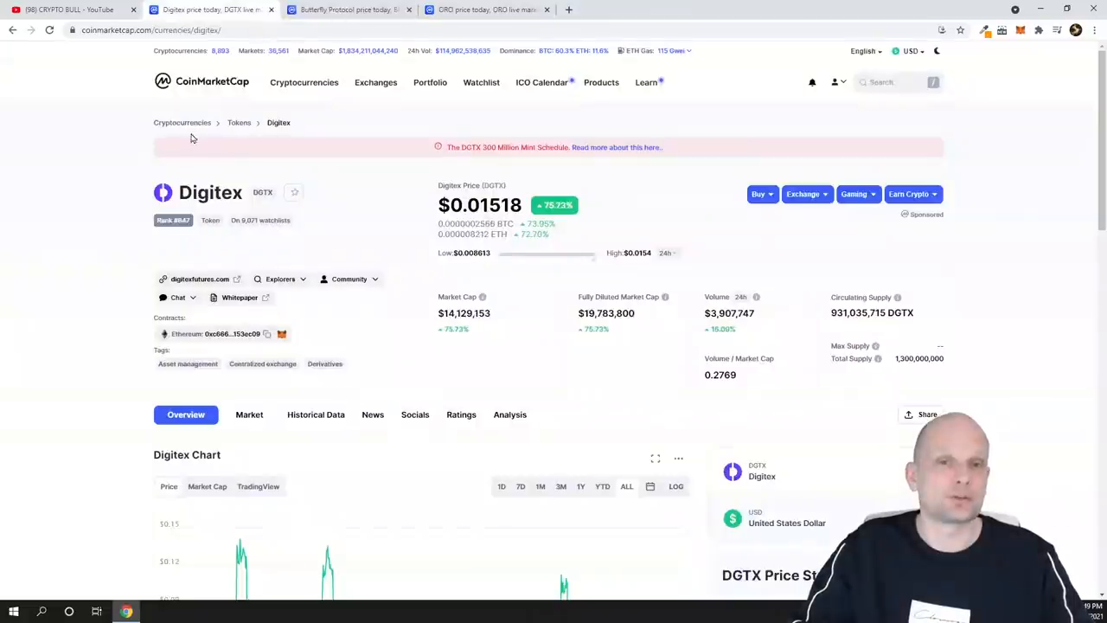
Step: Review the Butterfly Protocol chart, select its price, and open the project's official website
{"action": "left_click", "coordinate": [346, 9]}
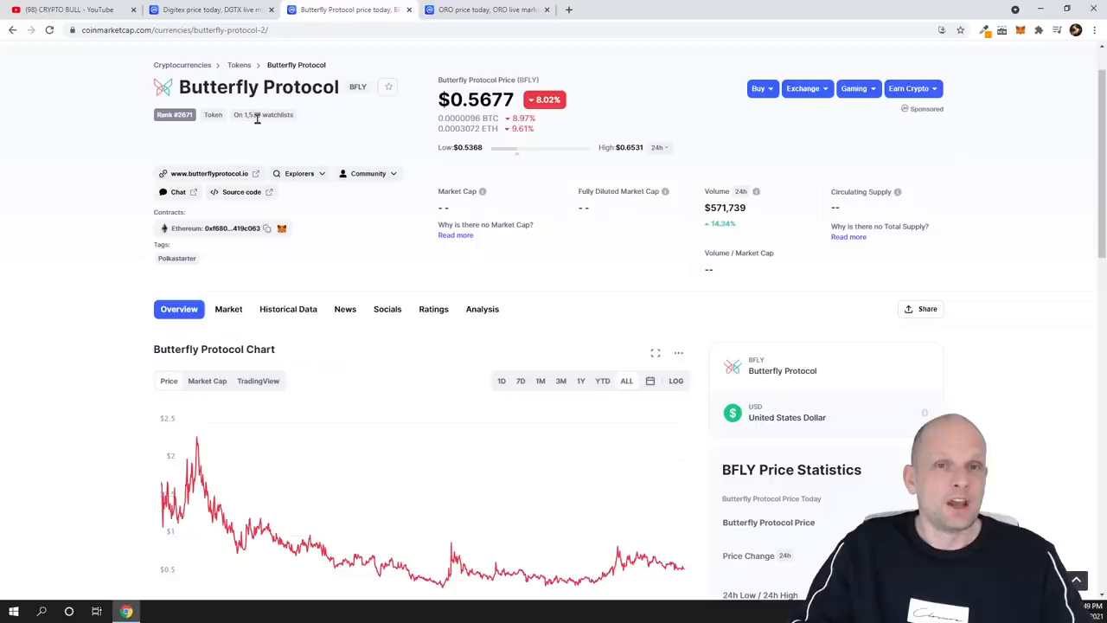
{"action": "scroll", "scroll_direction": "up", "scroll_amount": 3}
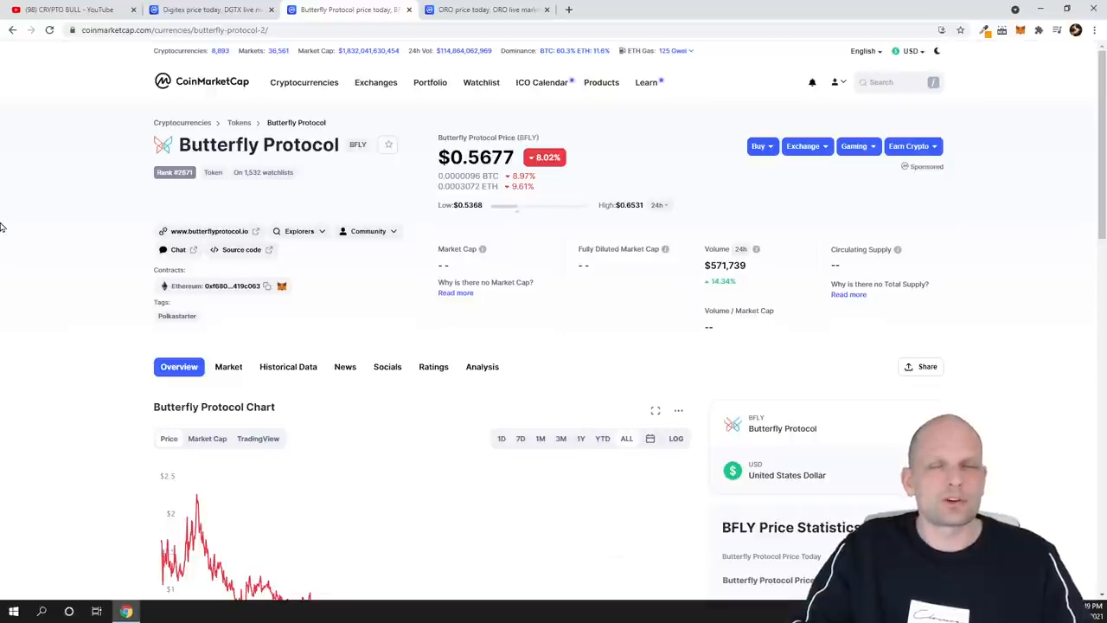
{"action": "scroll", "scroll_direction": "down", "scroll_amount": 3}
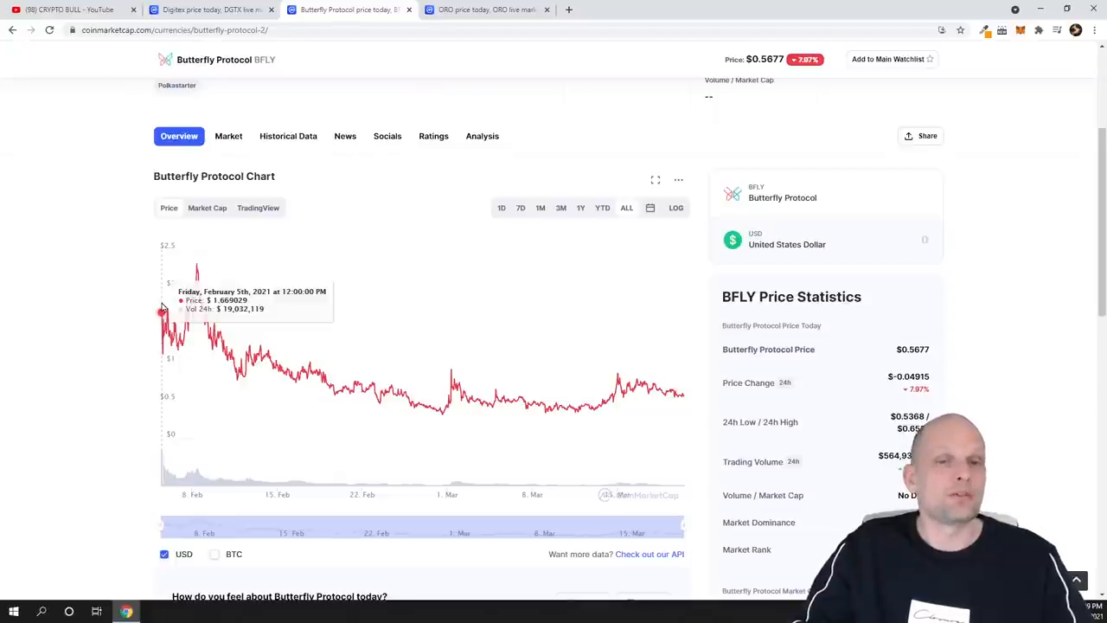
{"action": "scroll", "scroll_direction": "up", "scroll_amount": 3}
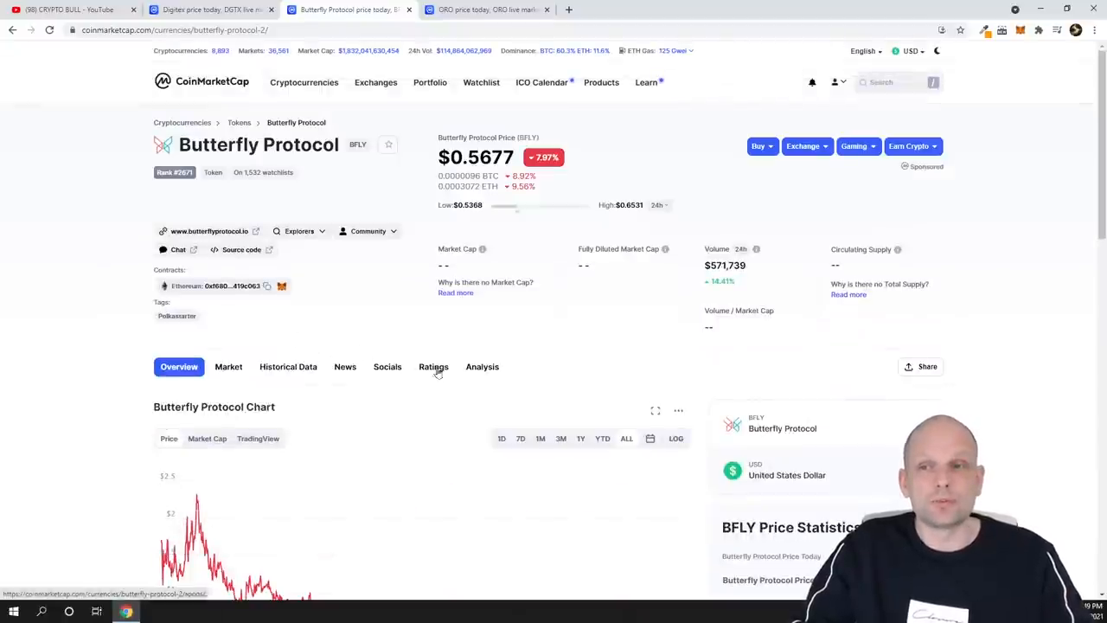
{"action": "mouse_move", "coordinate": [531, 359]}
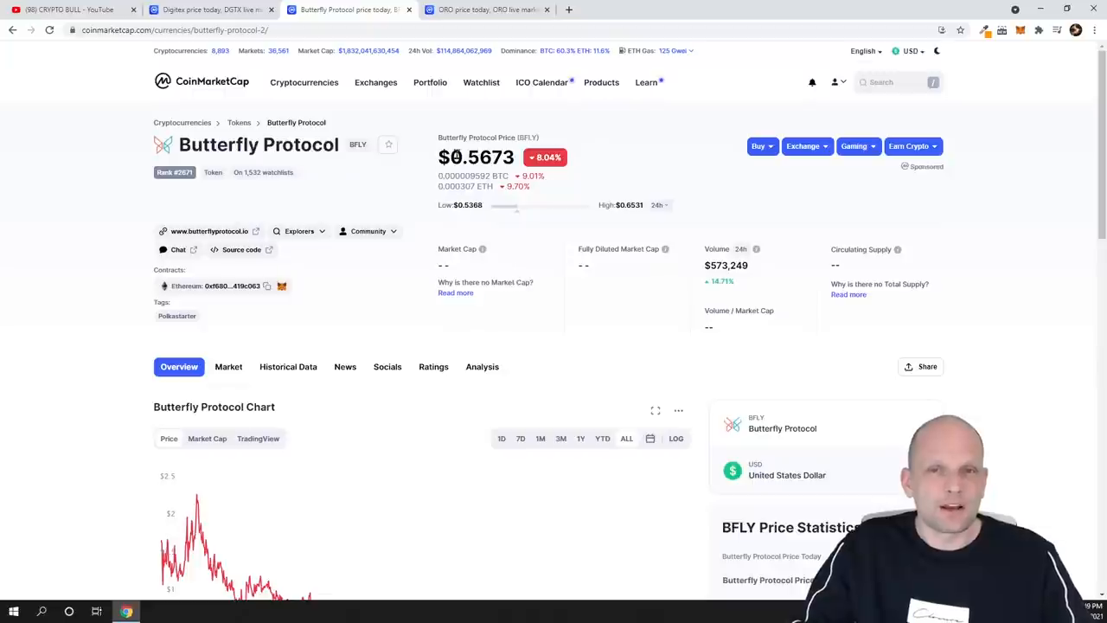
{"action": "double_click", "coordinate": [475, 157]}
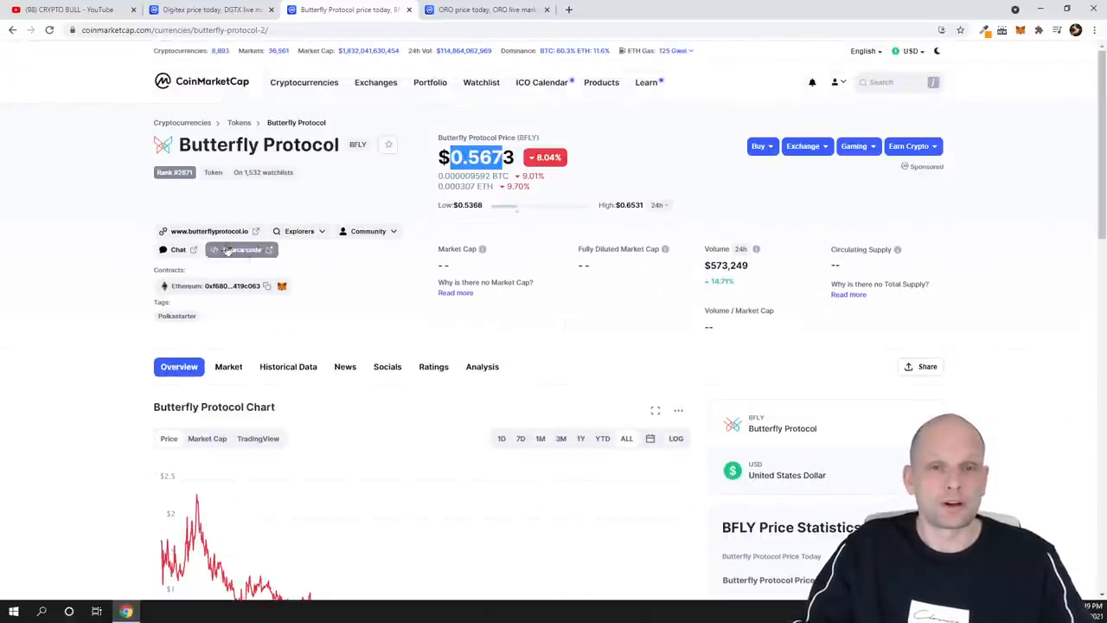
{"action": "left_click", "coordinate": [209, 231]}
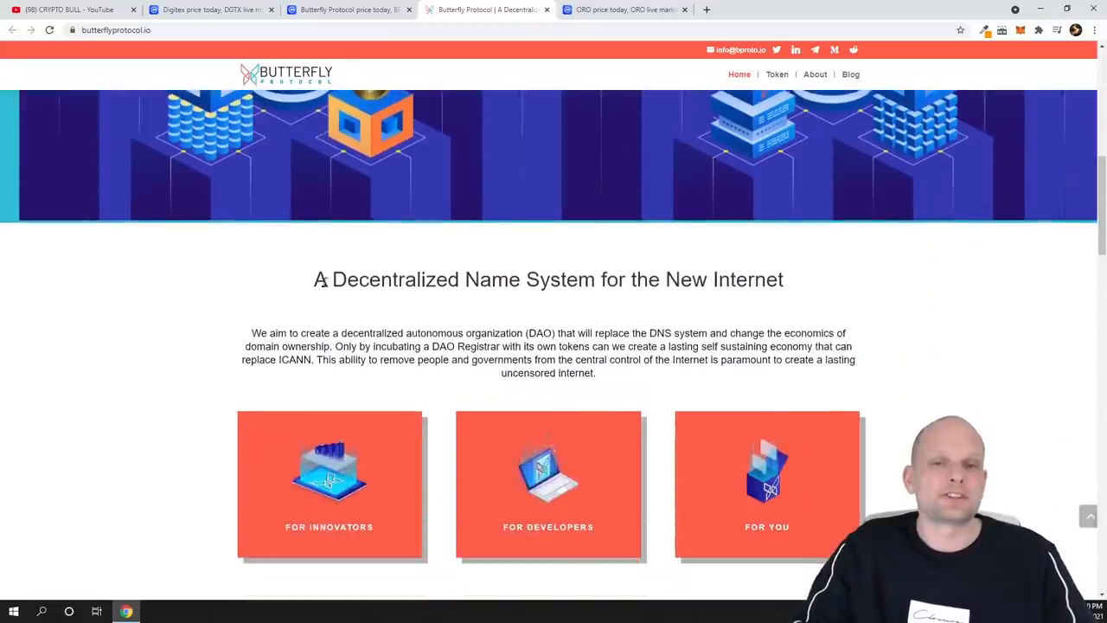
{"action": "scroll", "scroll_direction": "up", "scroll_amount": 3}
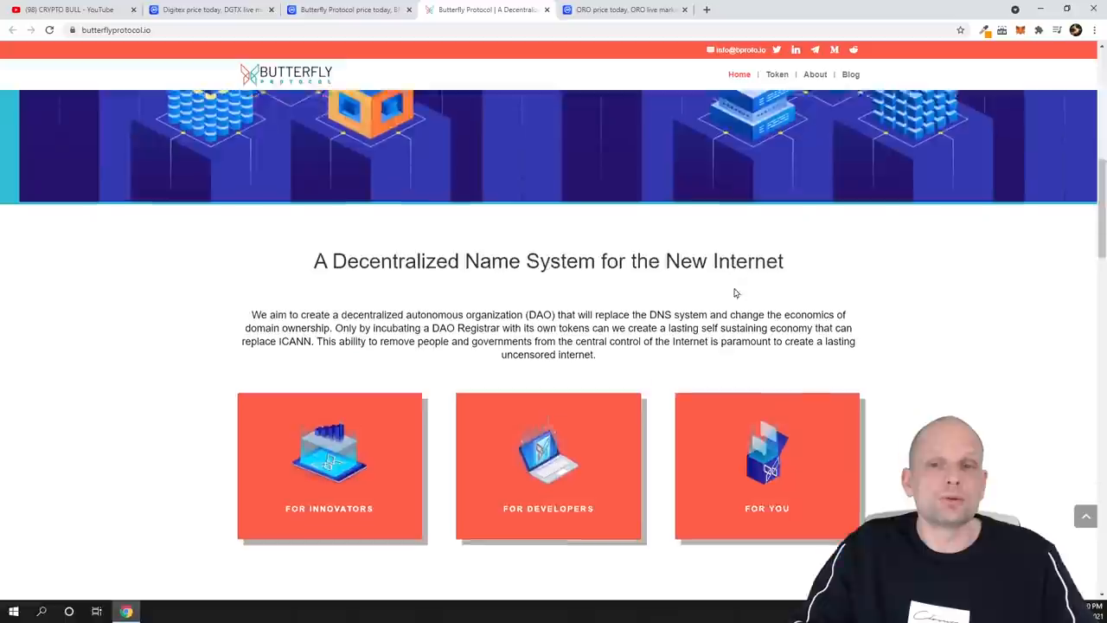
{"action": "scroll", "scroll_direction": "down", "scroll_amount": 3}
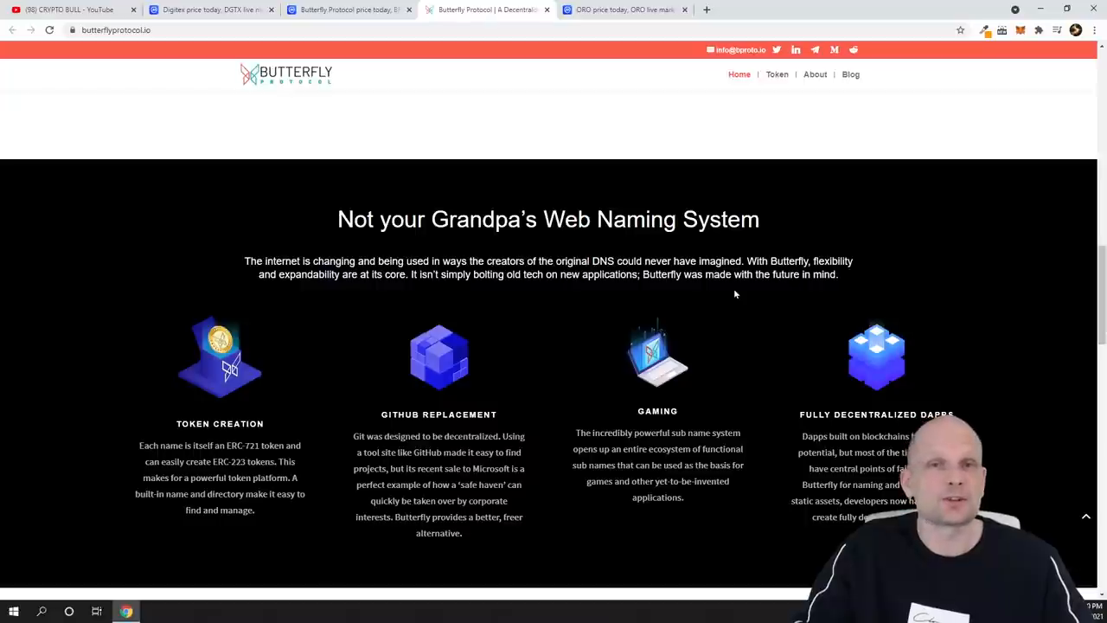
{"action": "scroll", "scroll_direction": "down", "scroll_amount": 3}
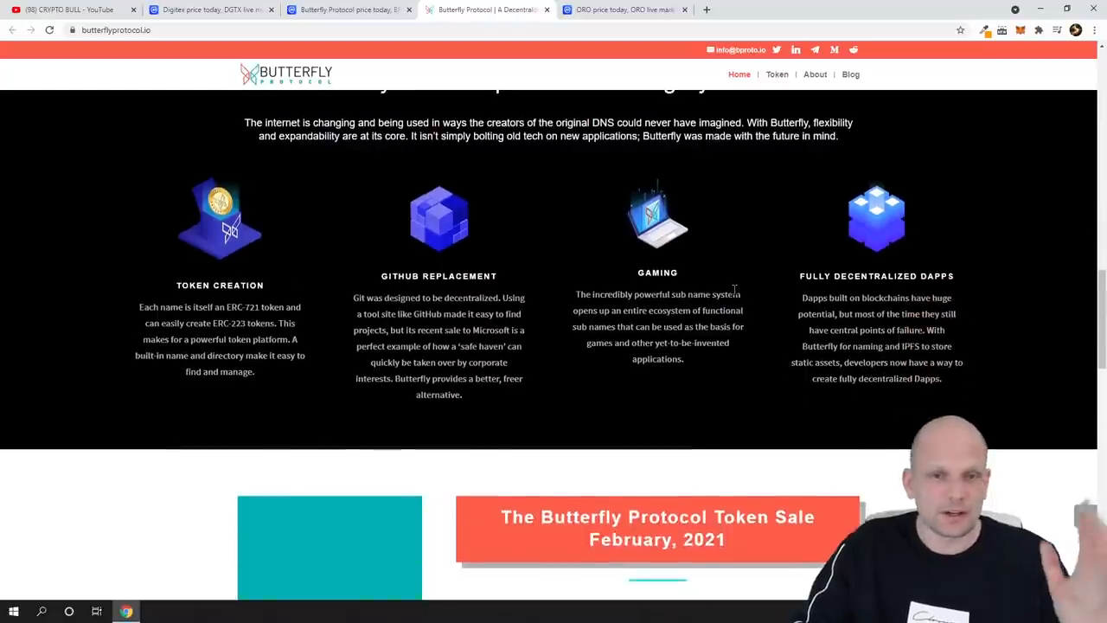
{"action": "scroll", "scroll_direction": "up", "scroll_amount": 3}
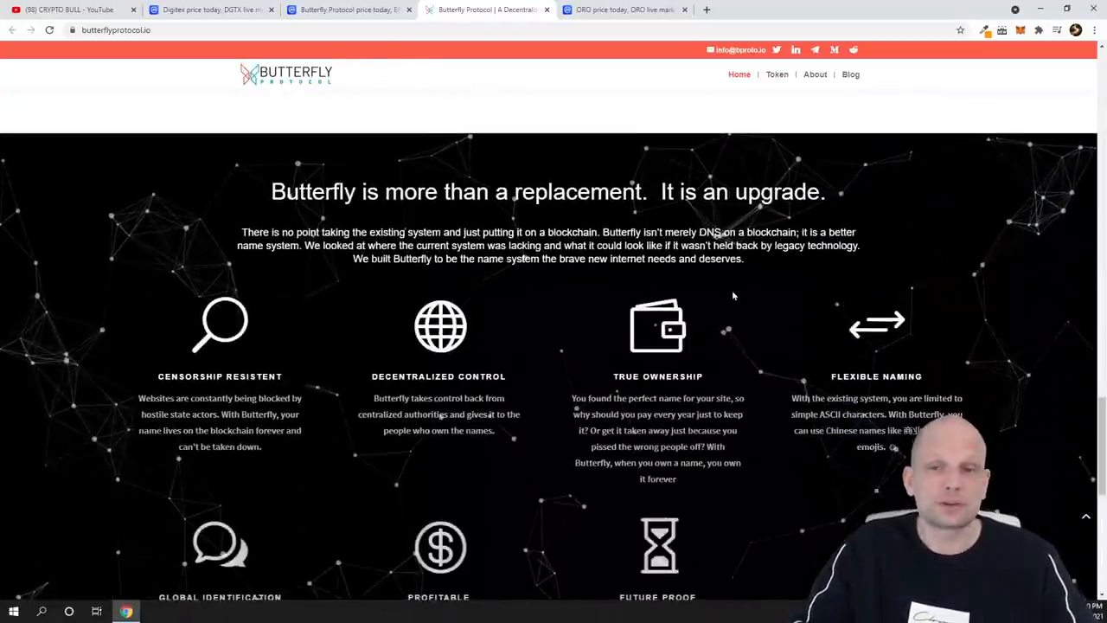
{"action": "scroll", "scroll_direction": "down", "scroll_amount": 3}
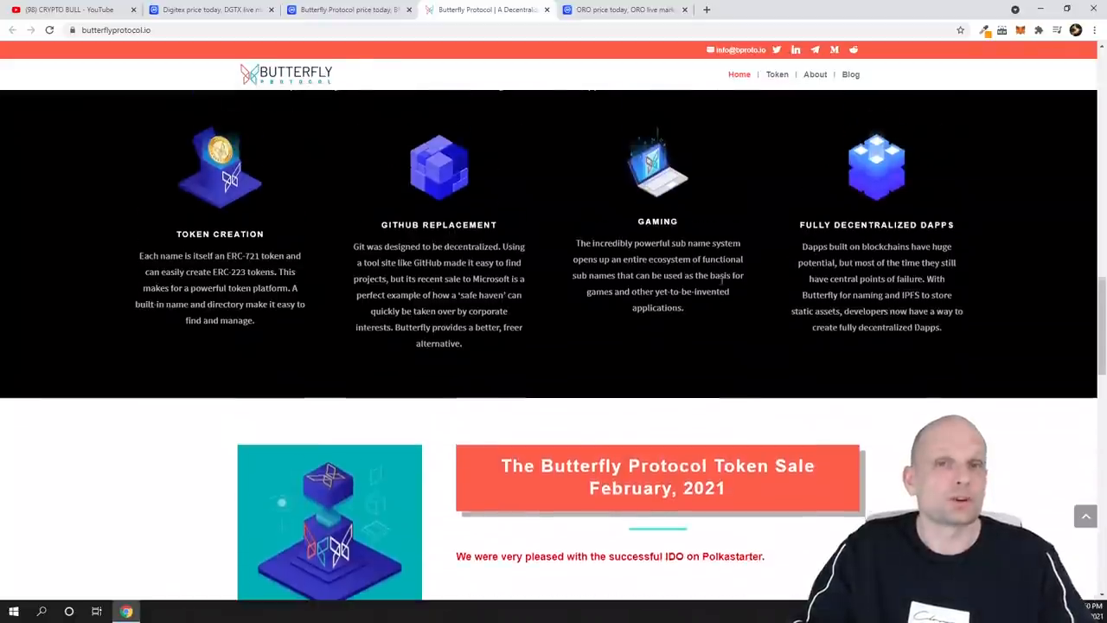
{"action": "scroll", "scroll_direction": "up", "scroll_amount": 3}
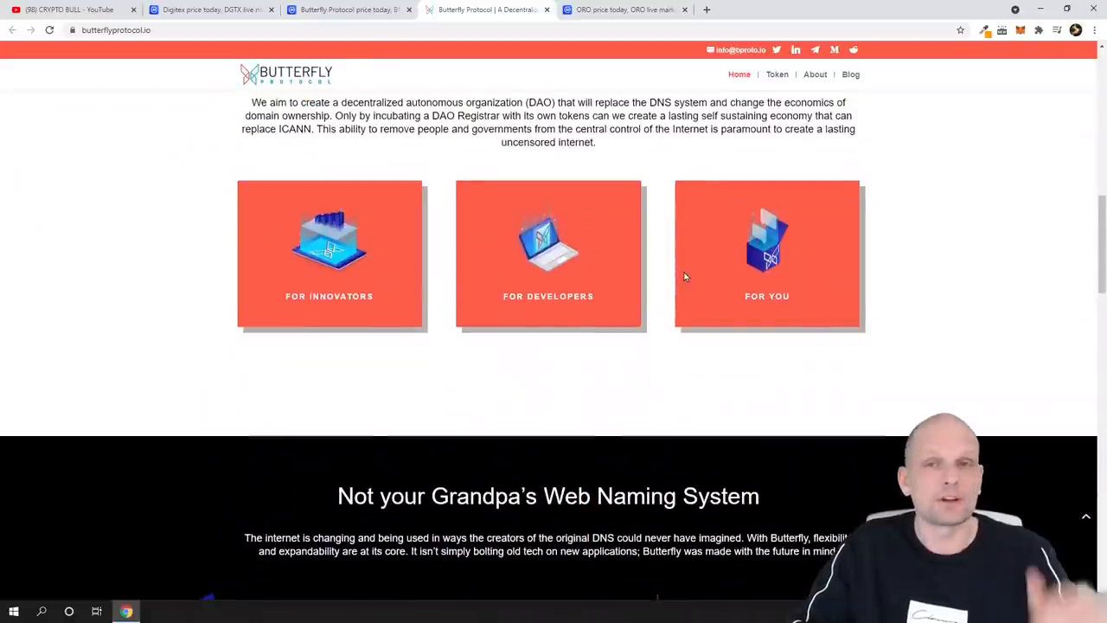
{"action": "scroll", "scroll_direction": "up", "scroll_amount": 3}
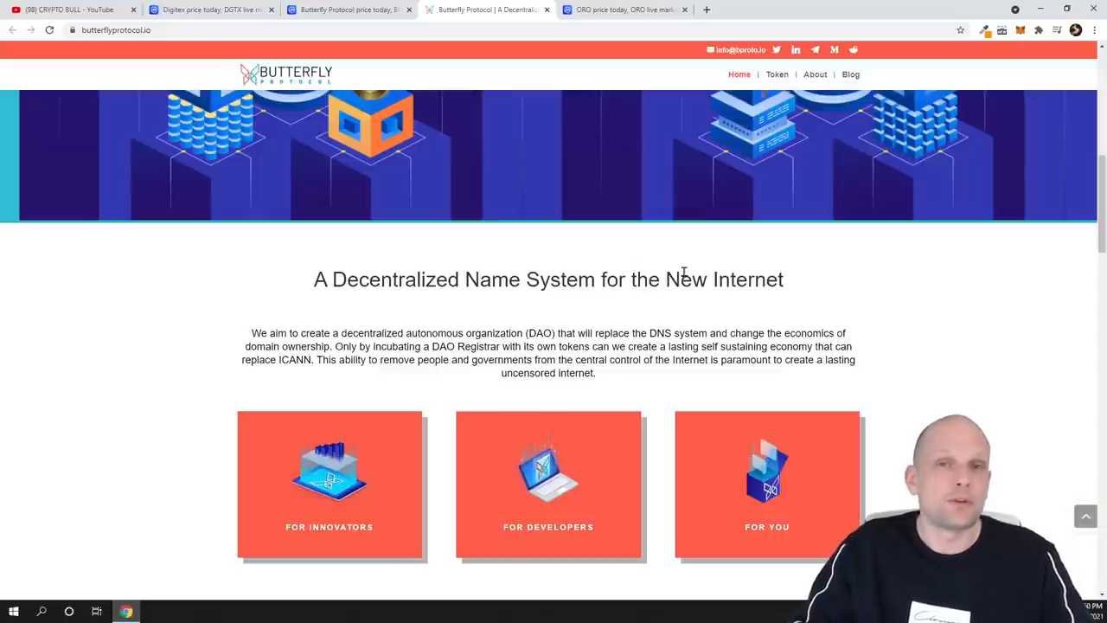
{"action": "scroll", "scroll_direction": "up", "scroll_amount": 3}
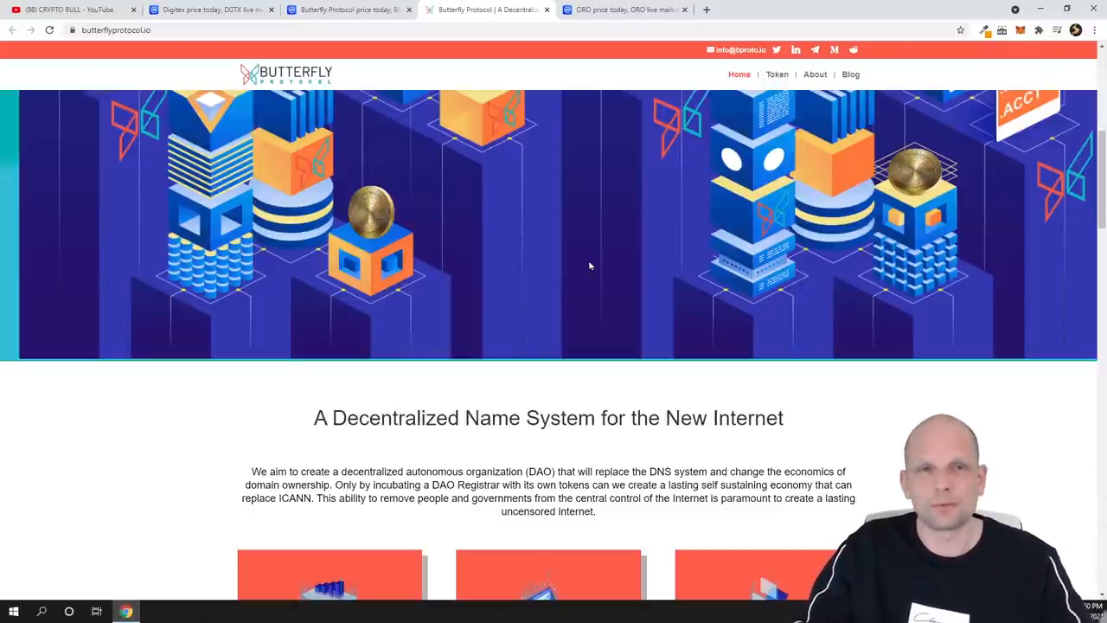
{"action": "scroll", "scroll_direction": "up", "scroll_amount": 3}
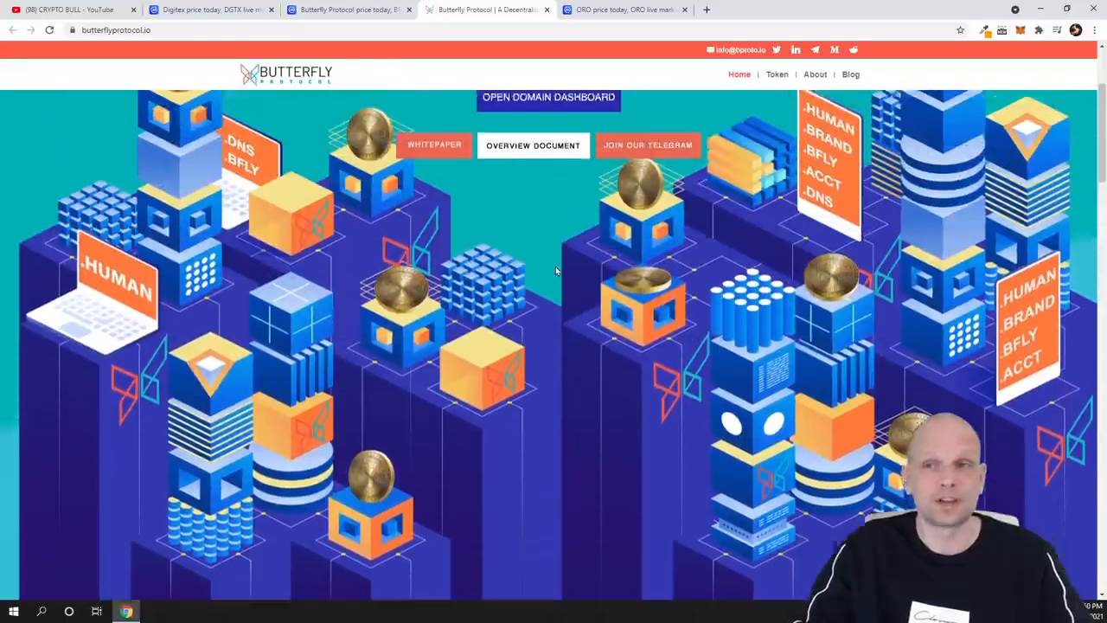
{"action": "scroll", "scroll_direction": "up", "scroll_amount": 3}
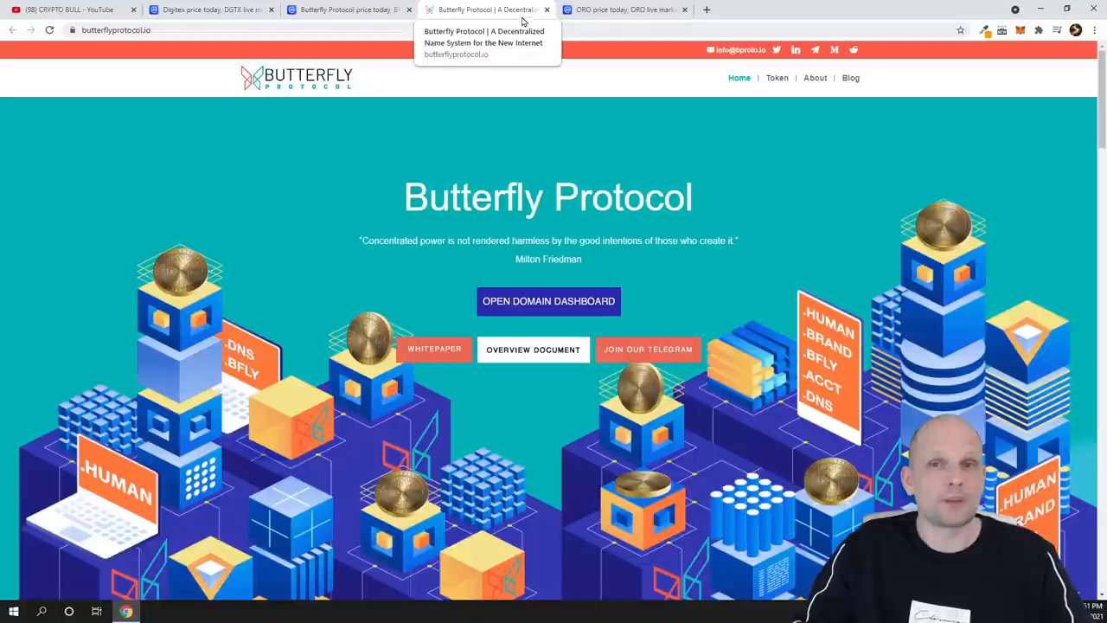
Step: Pass through the Butterfly Protocol tab to the ORO token page priced at $0.4616
{"action": "left_click", "coordinate": [345, 10]}
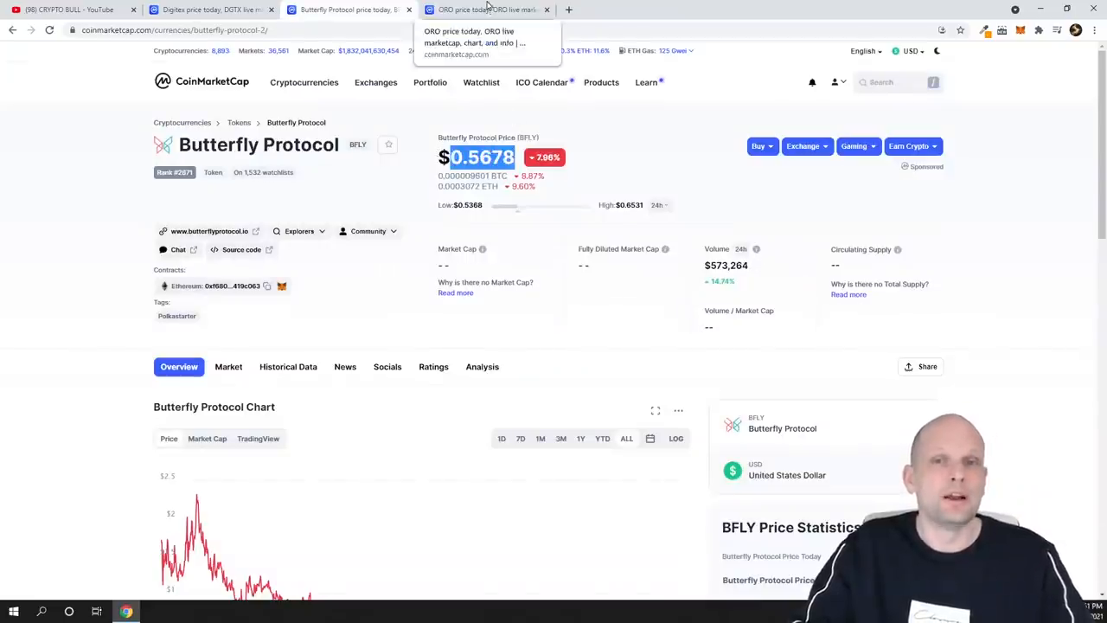
{"action": "left_click", "coordinate": [488, 9]}
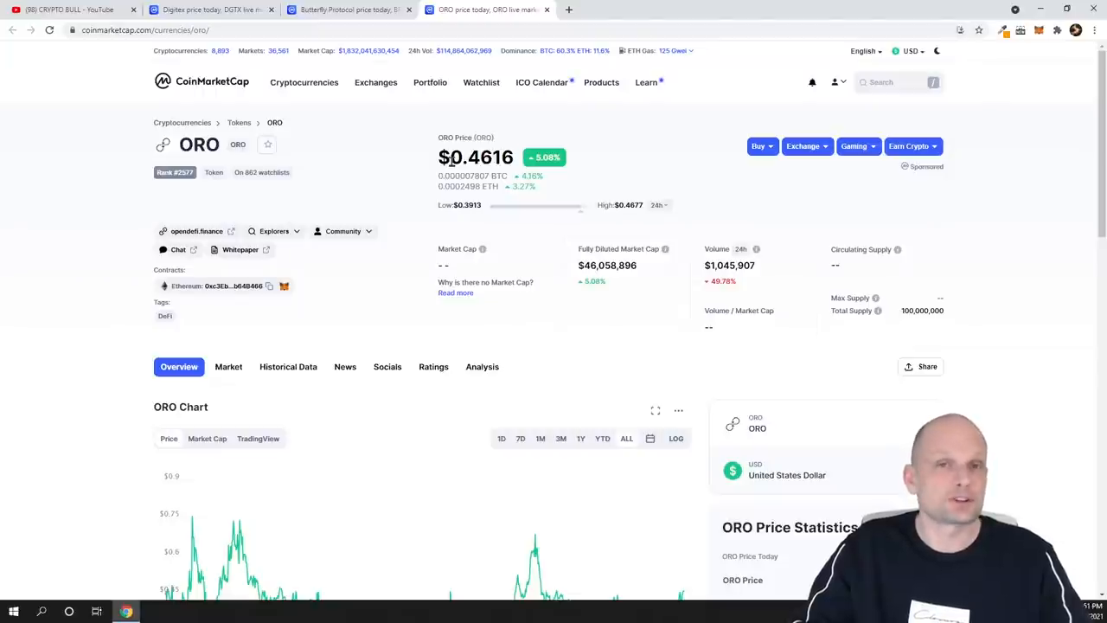
{"action": "mouse_move", "coordinate": [371, 179]}
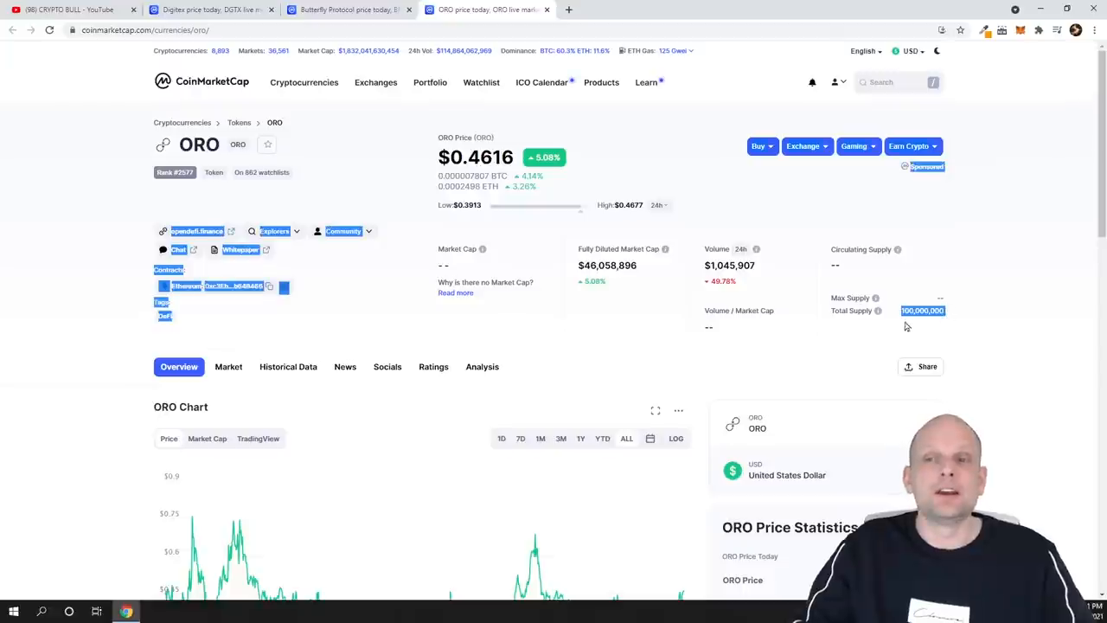
{"action": "mouse_move", "coordinate": [917, 320]}
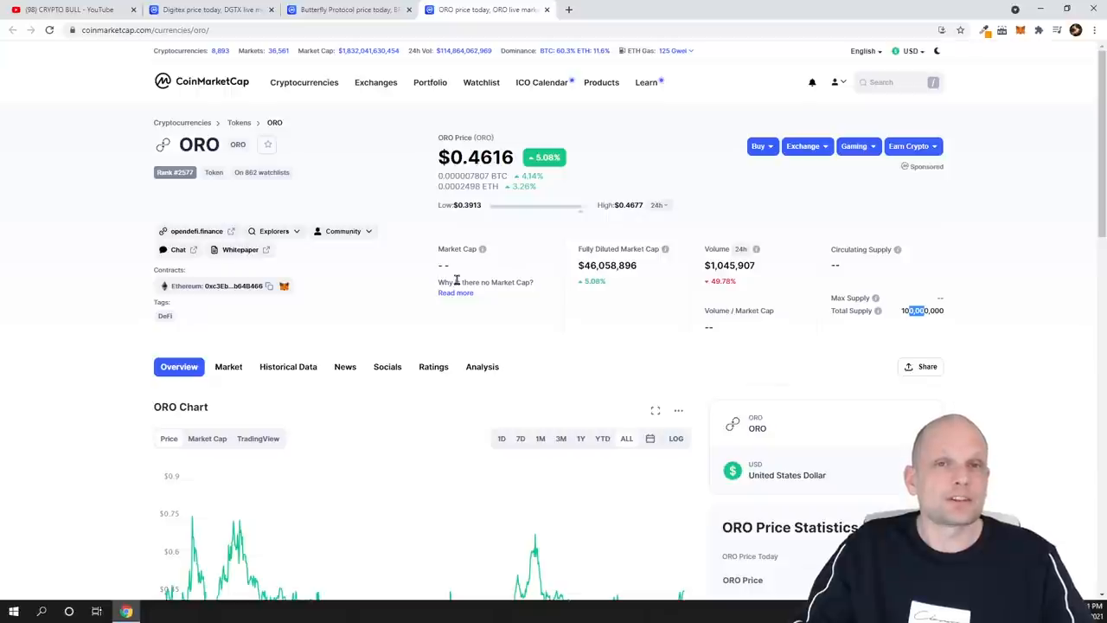
{"action": "mouse_move", "coordinate": [411, 195]}
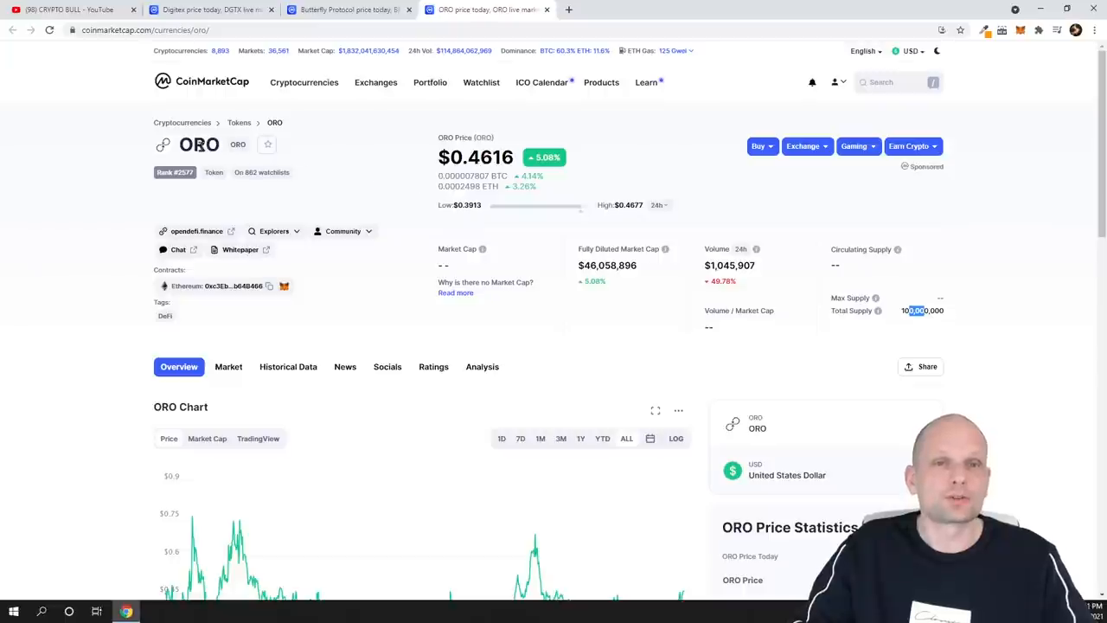
{"action": "mouse_move", "coordinate": [422, 191]}
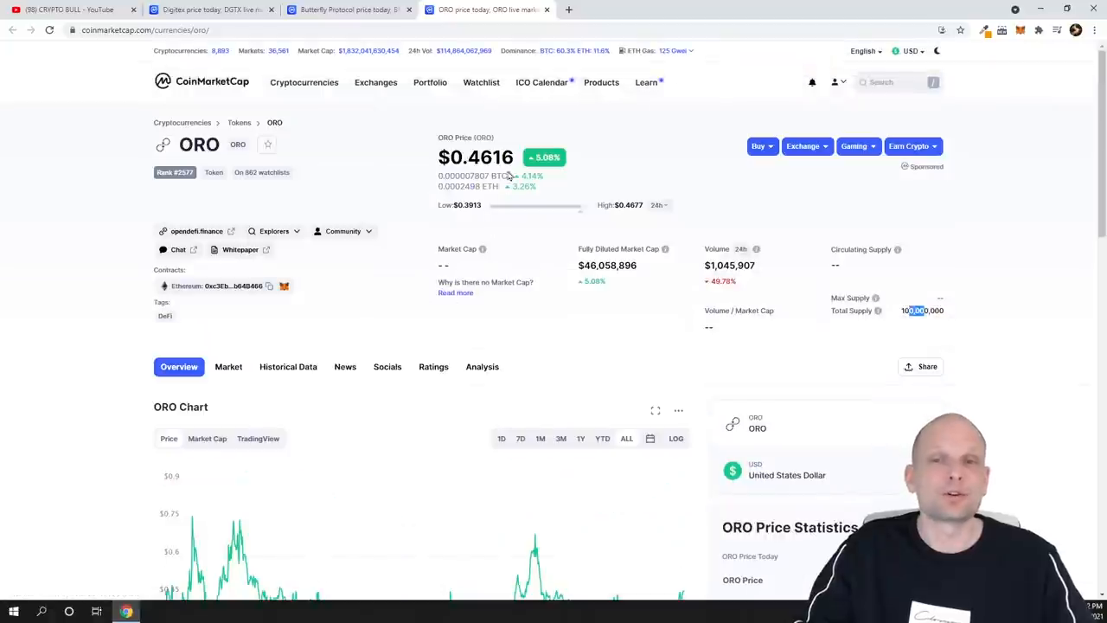
{"action": "mouse_move", "coordinate": [489, 10]}
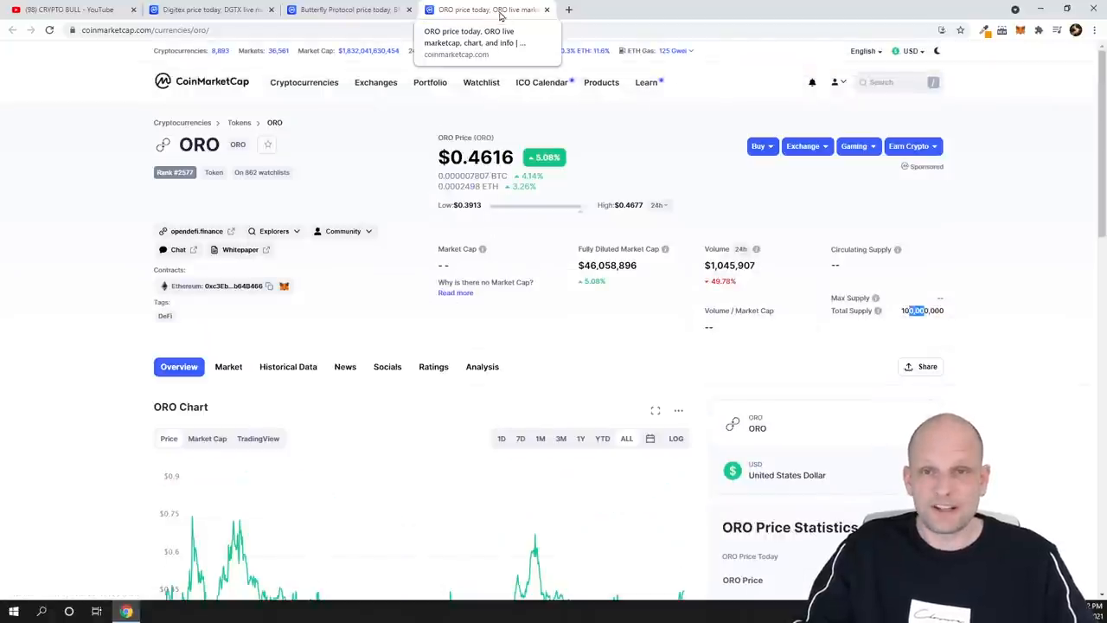
Step: Return to the Digitex page and highlight its $0.01546 DGTX price
{"action": "left_click", "coordinate": [212, 10]}
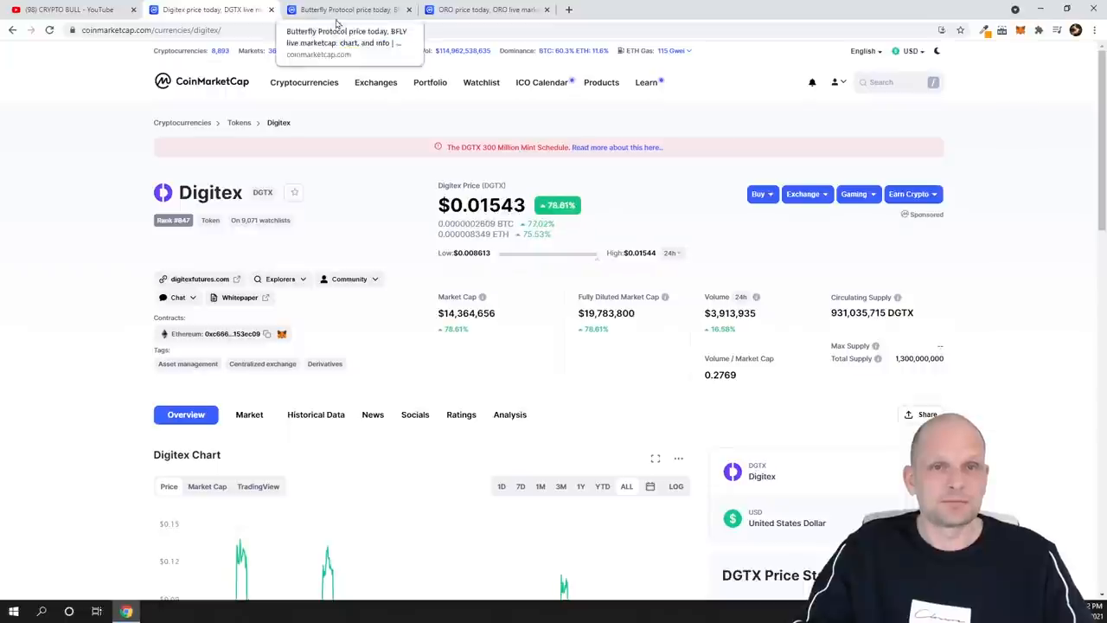
{"action": "left_click", "coordinate": [484, 9]}
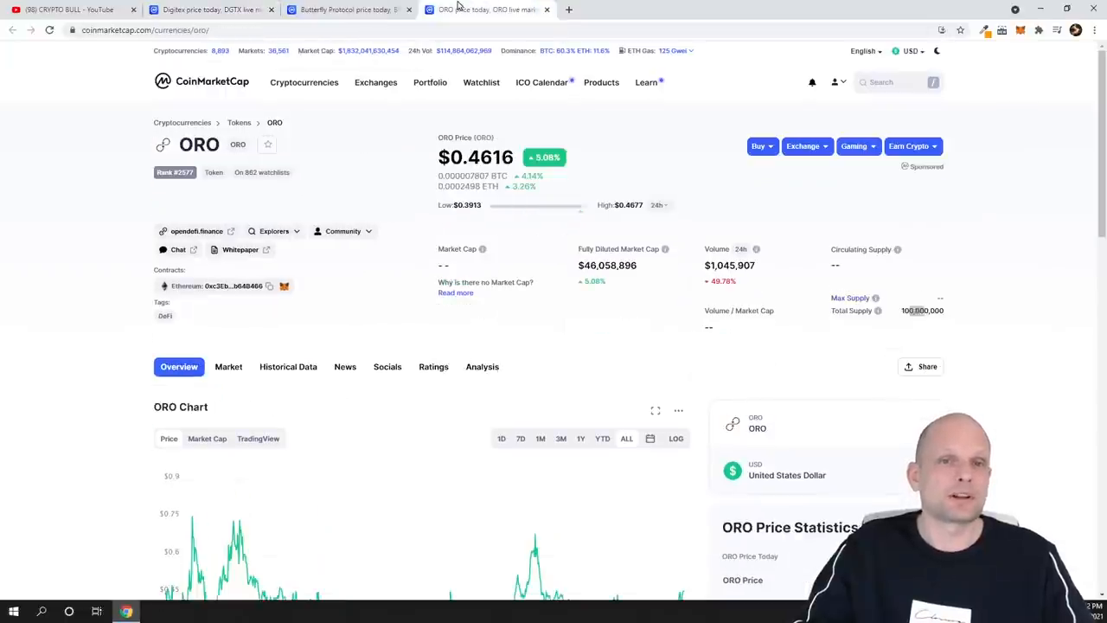
{"action": "left_click", "coordinate": [212, 9]}
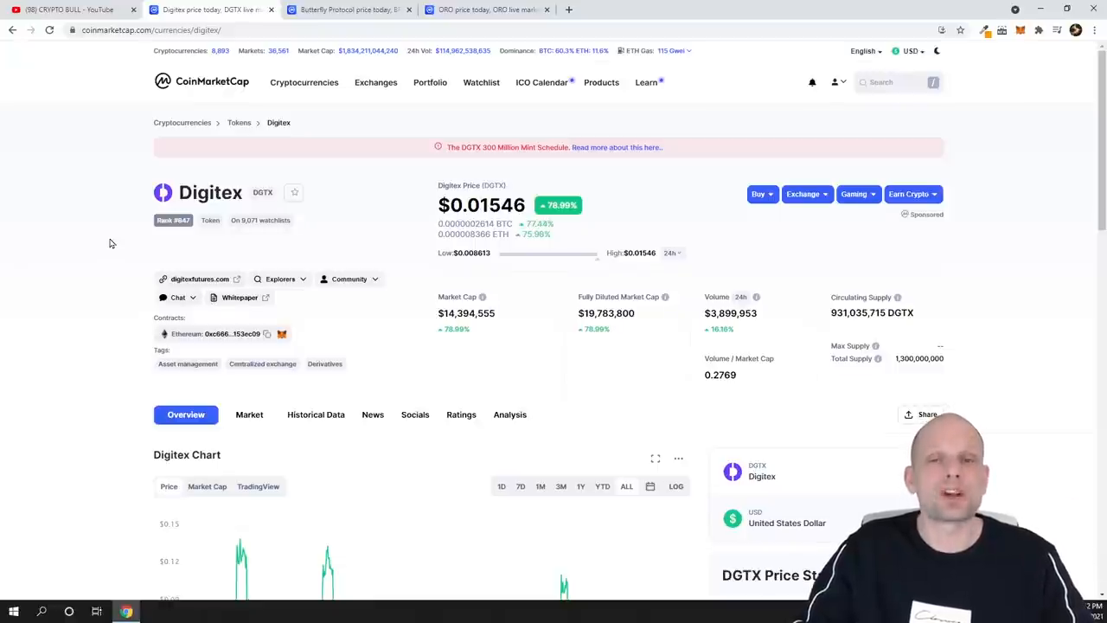
{"action": "mouse_move", "coordinate": [380, 243]}
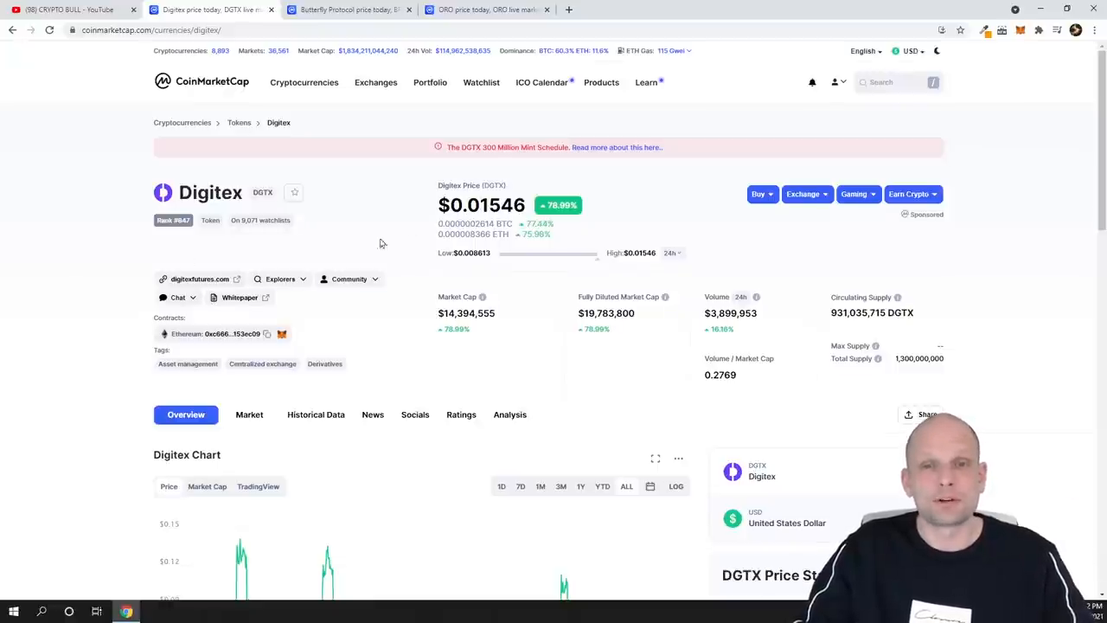
{"action": "double_click", "coordinate": [475, 205]}
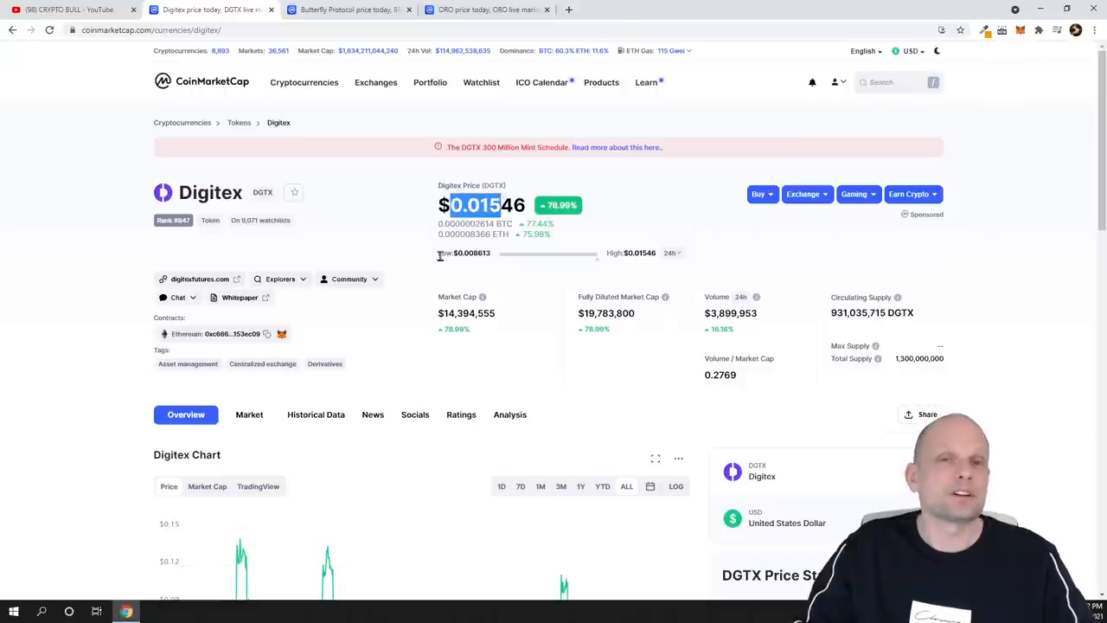
{"action": "mouse_move", "coordinate": [832, 334]}
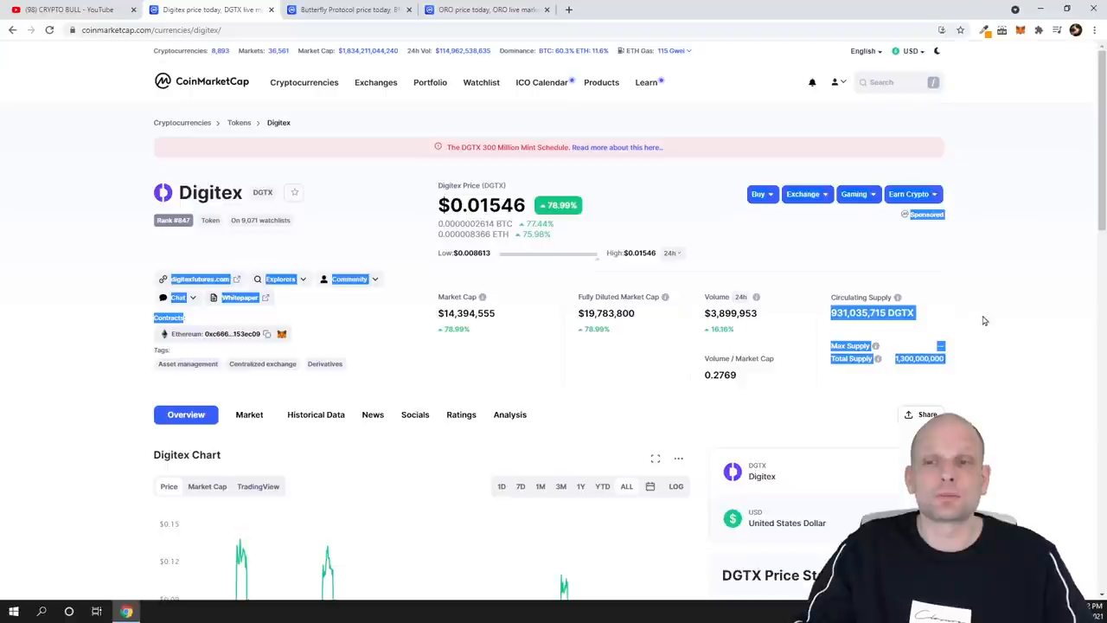
{"action": "scroll", "scroll_direction": "down", "scroll_amount": 3}
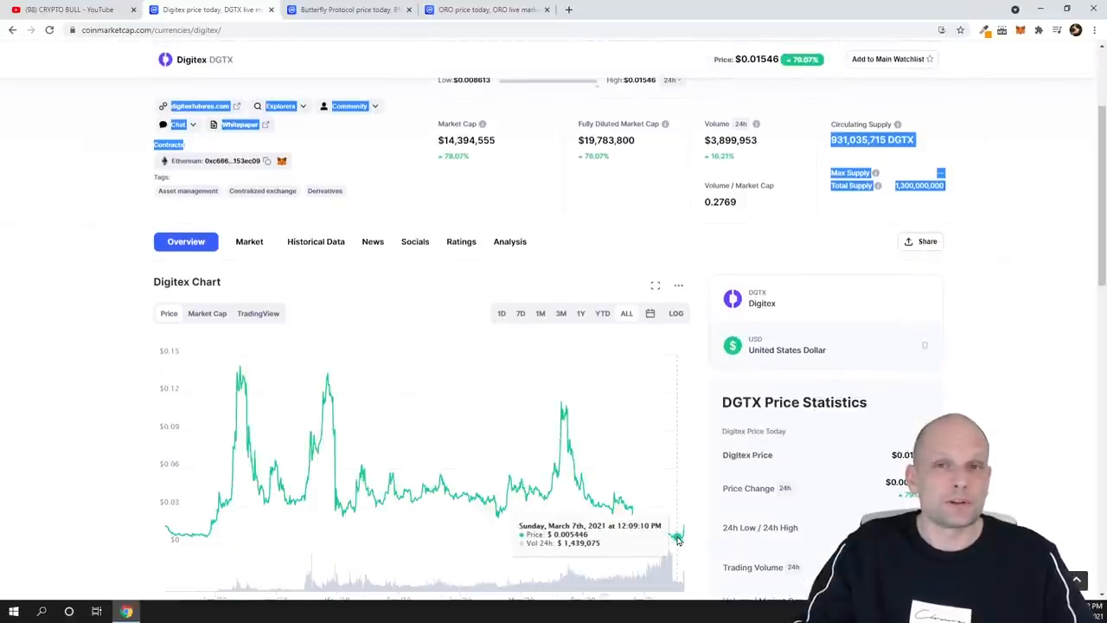
{"action": "mouse_move", "coordinate": [561, 437]}
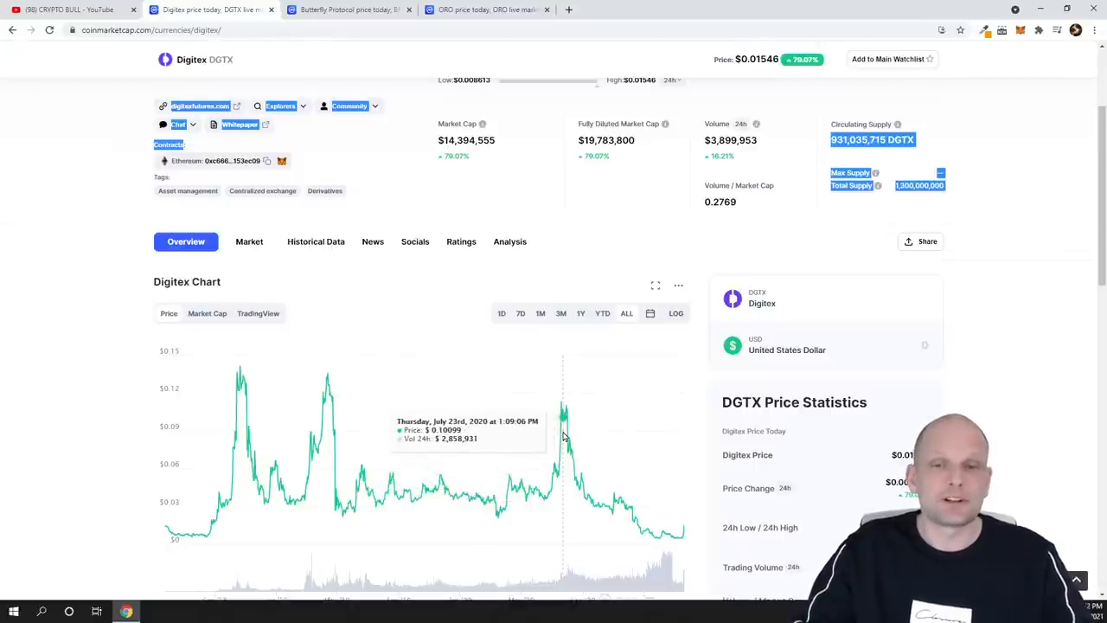
{"action": "mouse_move", "coordinate": [234, 441]}
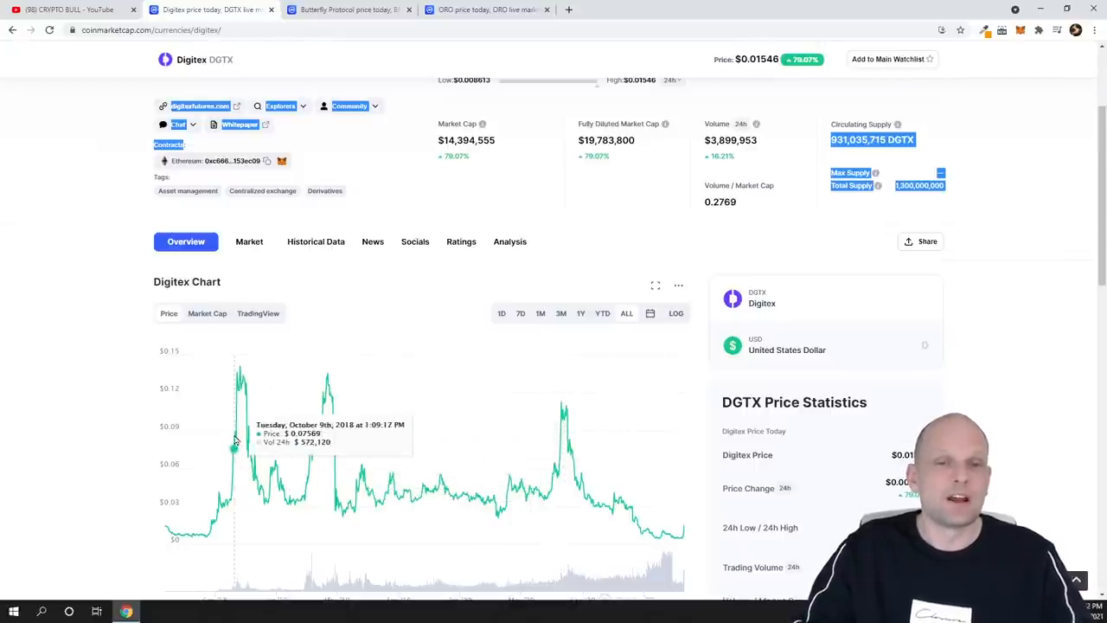
{"action": "mouse_move", "coordinate": [239, 422]}
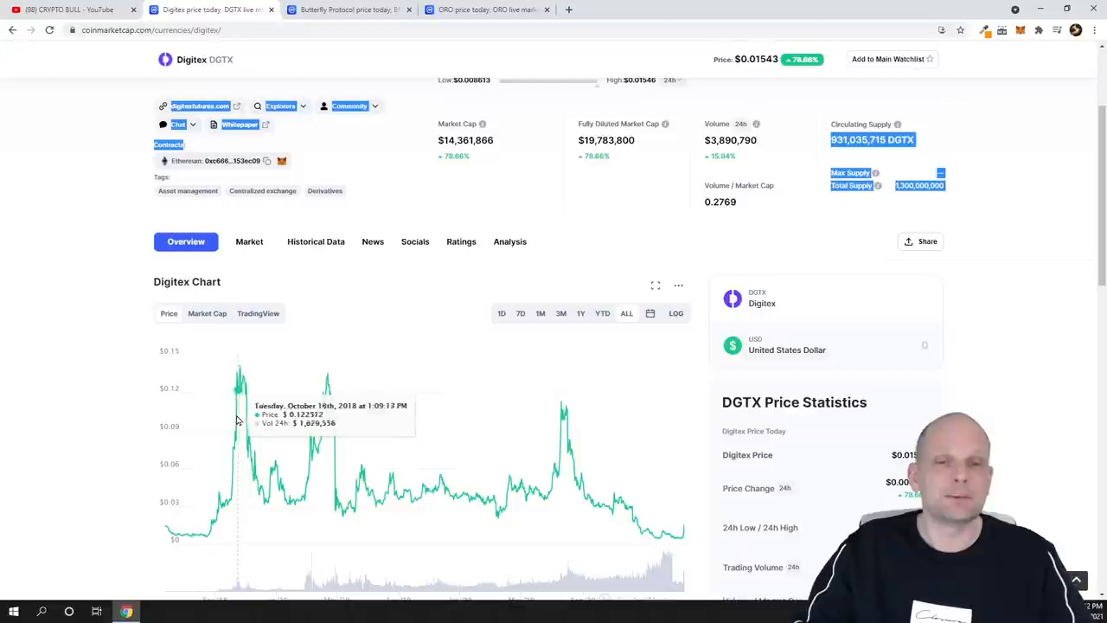
{"action": "scroll", "scroll_direction": "up", "scroll_amount": 3}
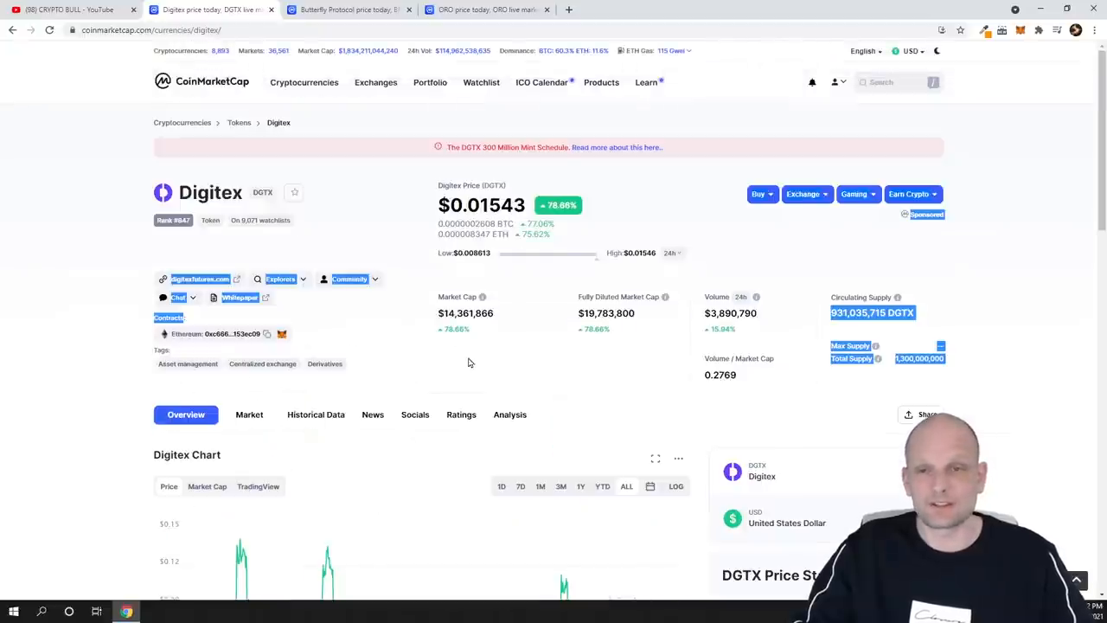
{"action": "mouse_move", "coordinate": [459, 368]}
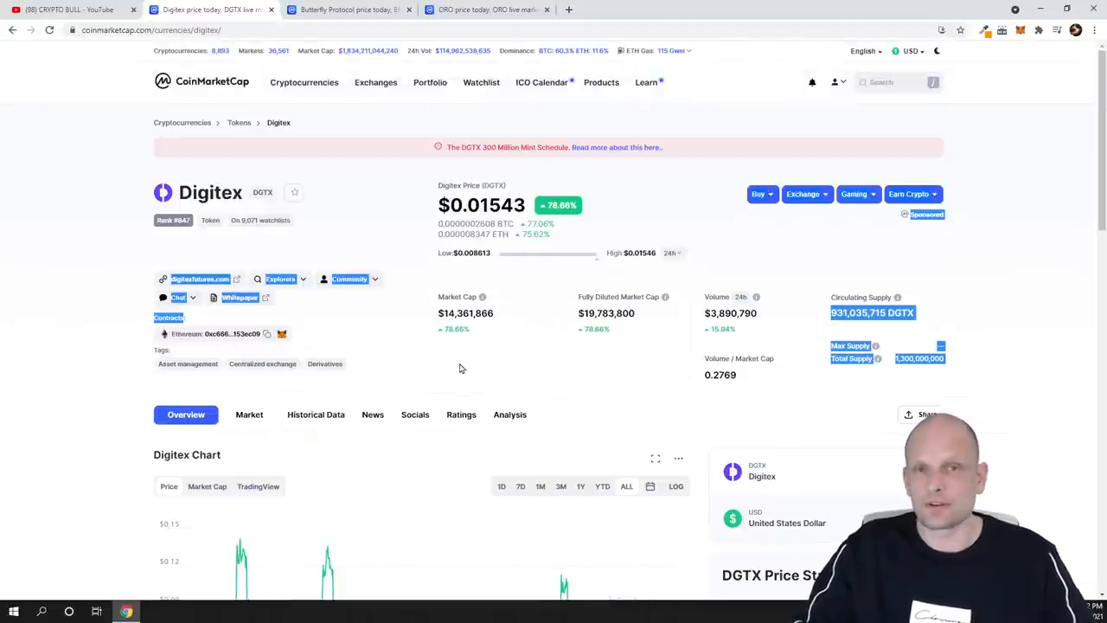